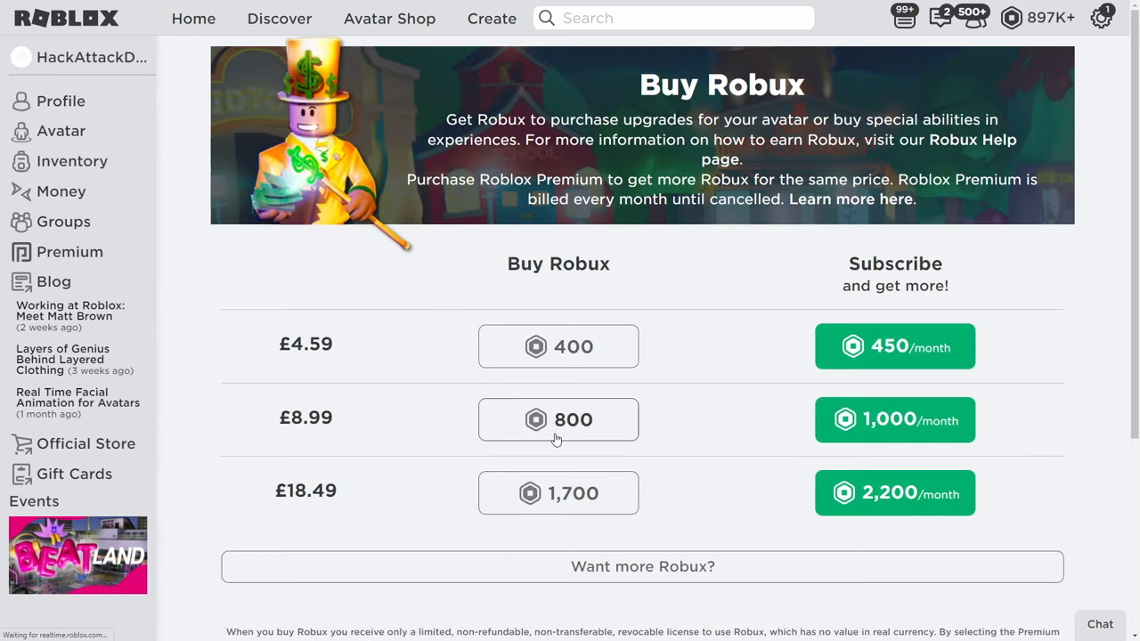
Step: Scroll the Buy Robux page down to the 4,500 and 10,000 Robux Value Packs
scroll(down, 3)
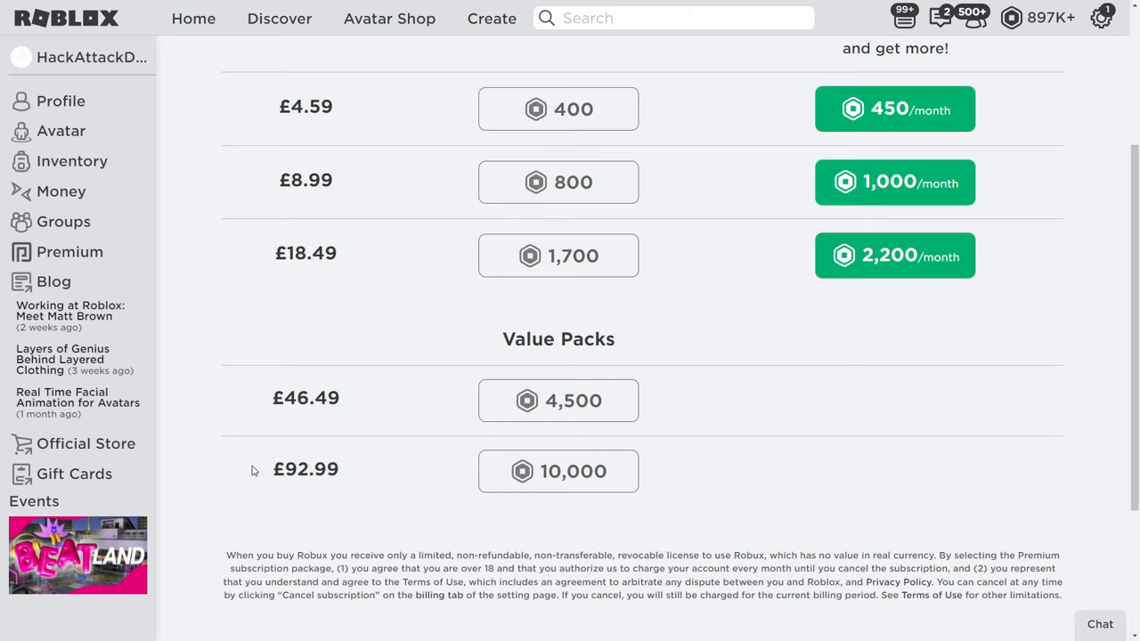
mouse_move(367, 471)
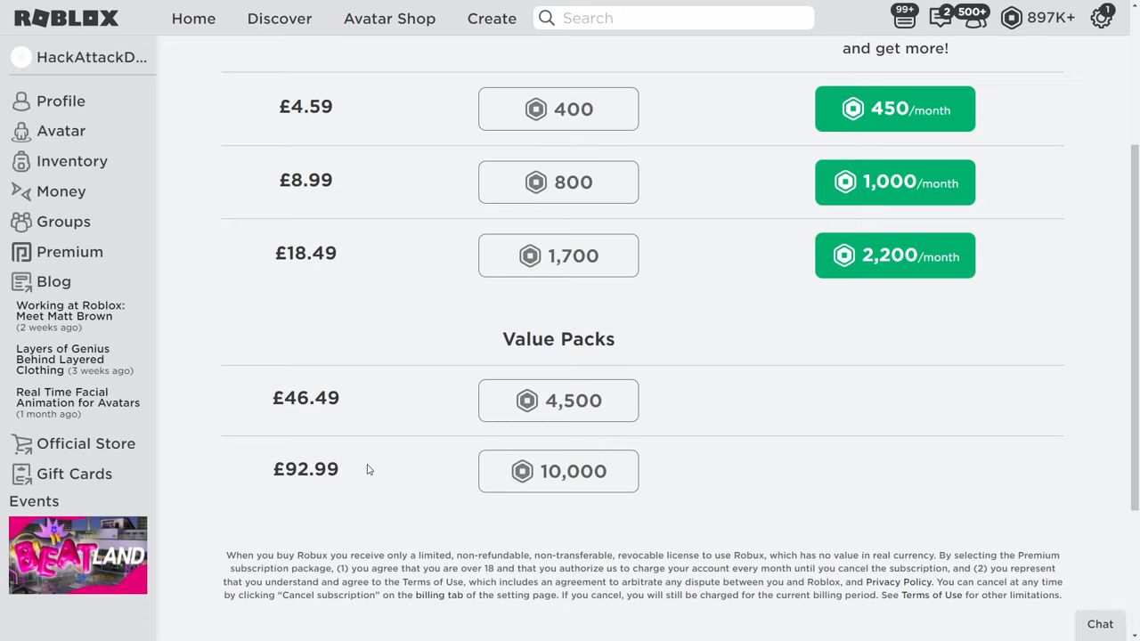
mouse_move(354, 8)
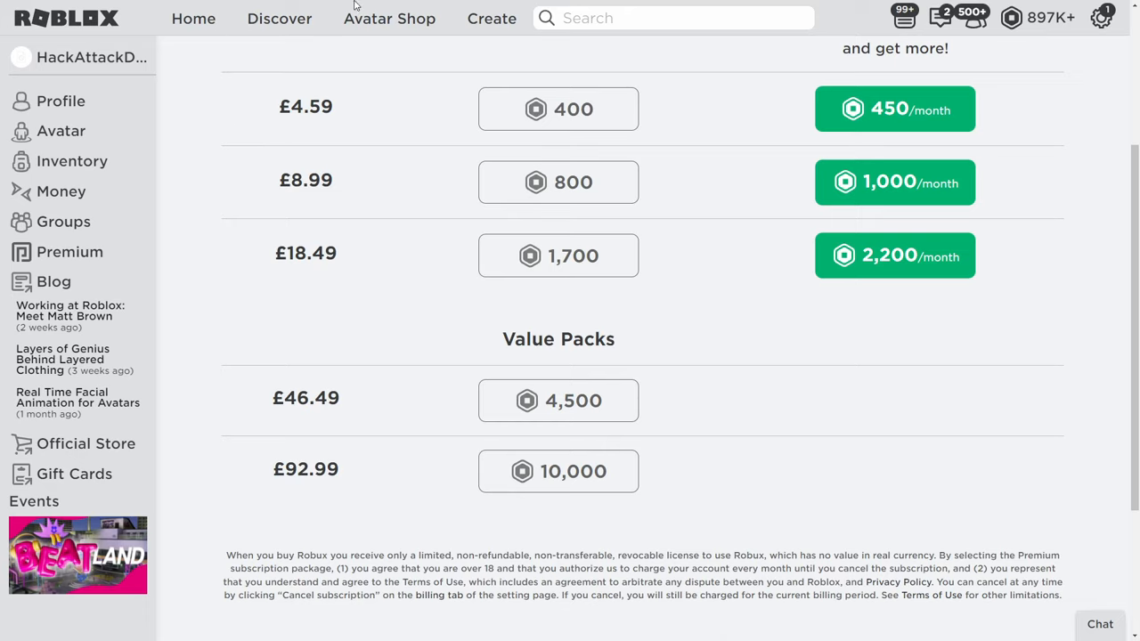
Step: Show the Avatar Shop's Characters category sorted by Price (High to Low)
click(388, 18)
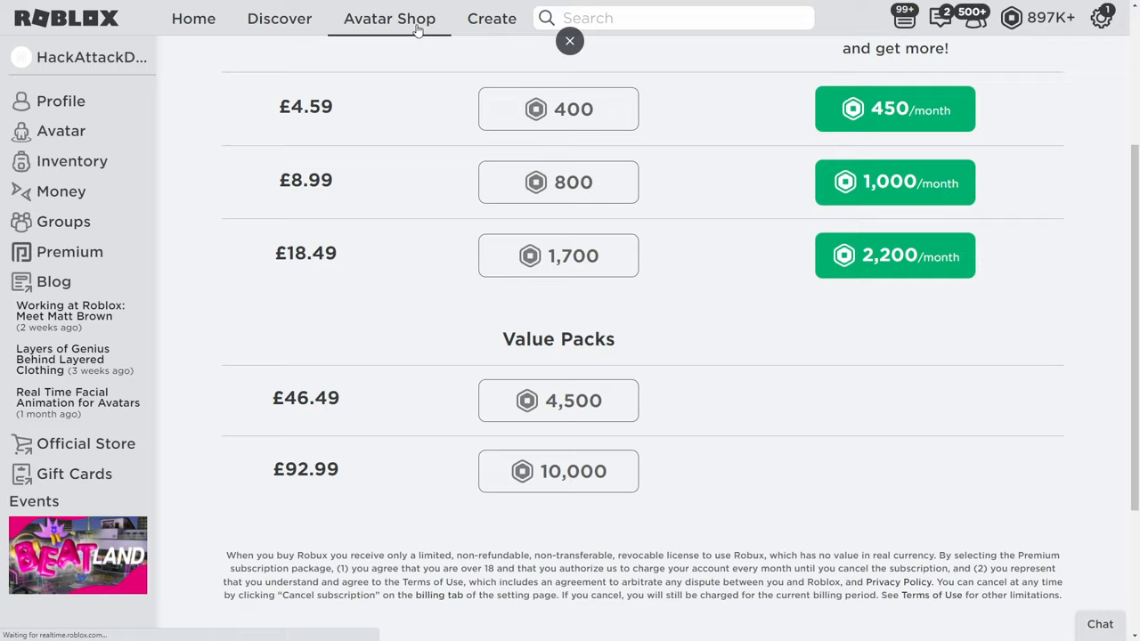
click(570, 41)
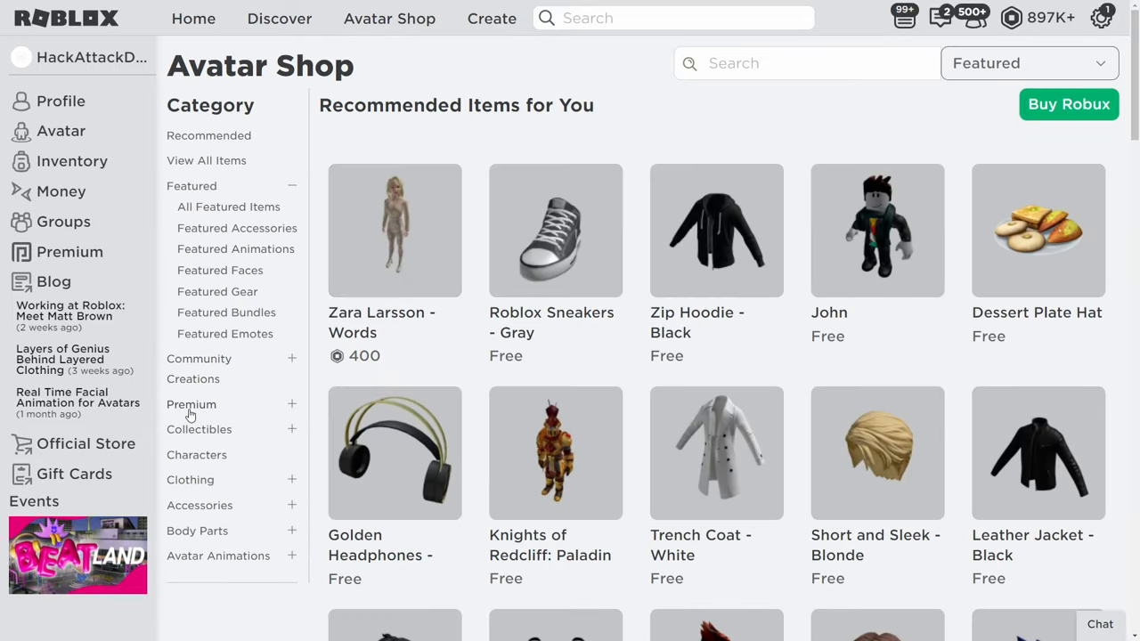
mouse_move(221, 313)
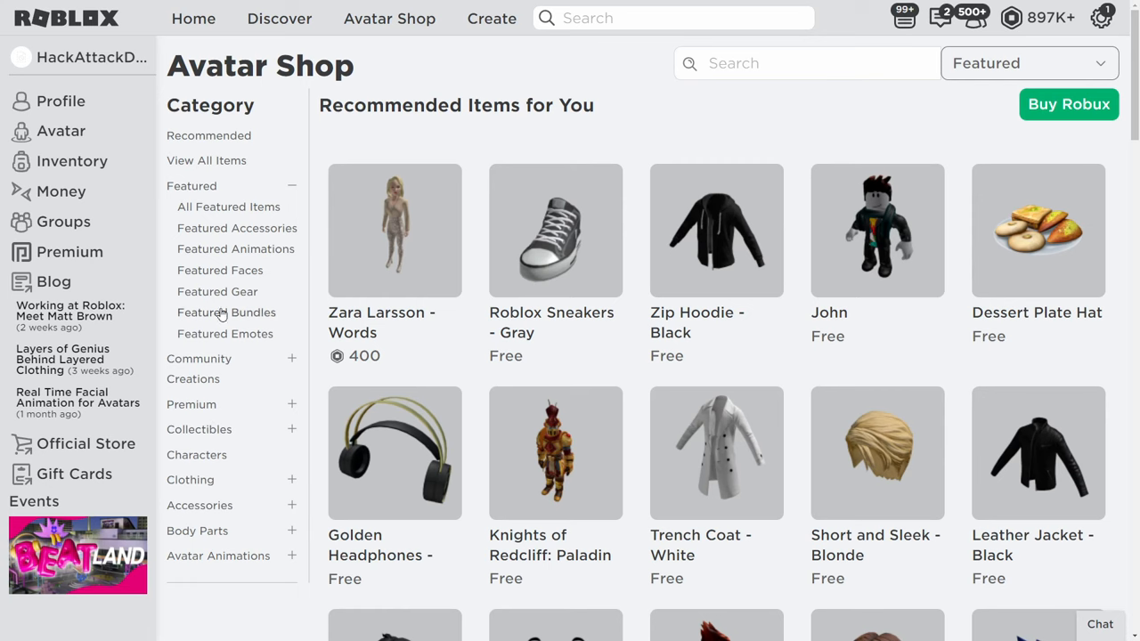
scroll(down, 3)
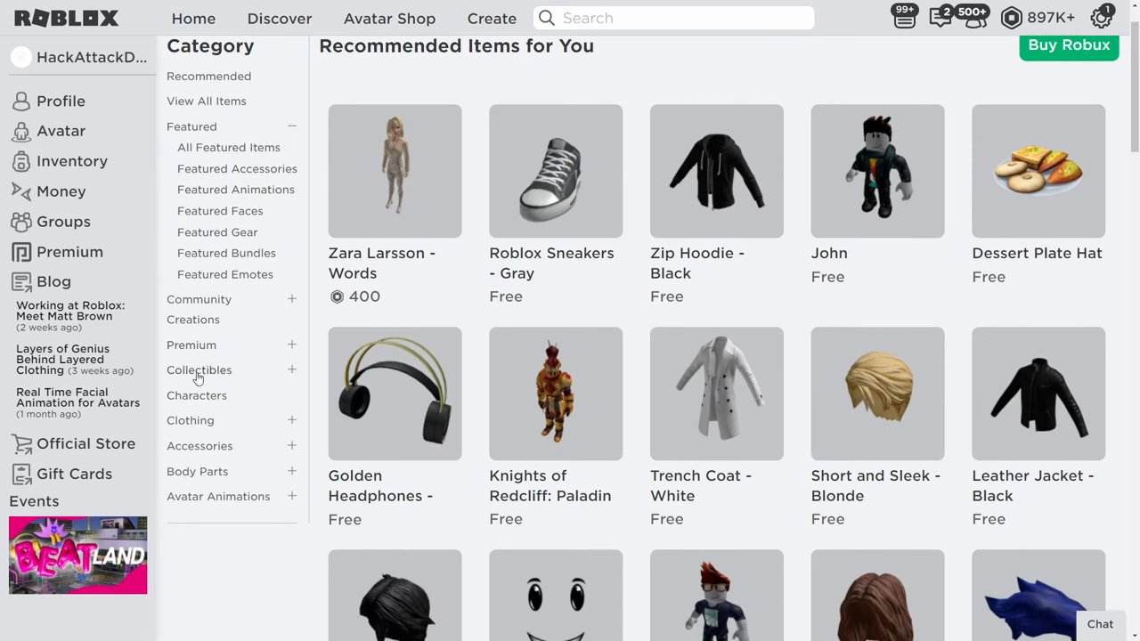
click(196, 396)
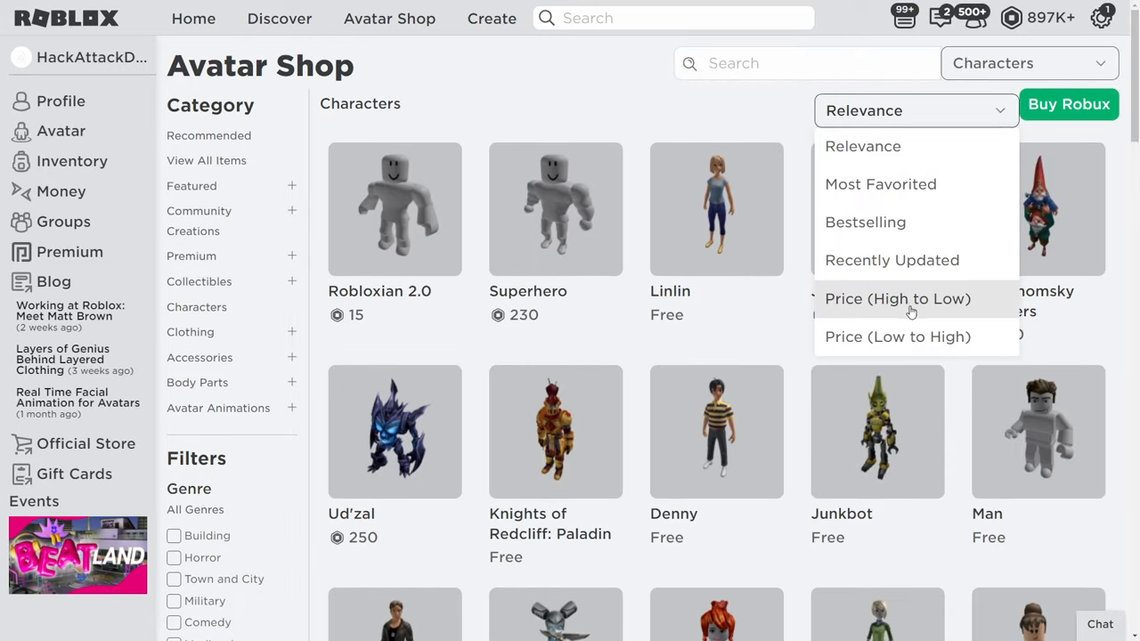
click(898, 299)
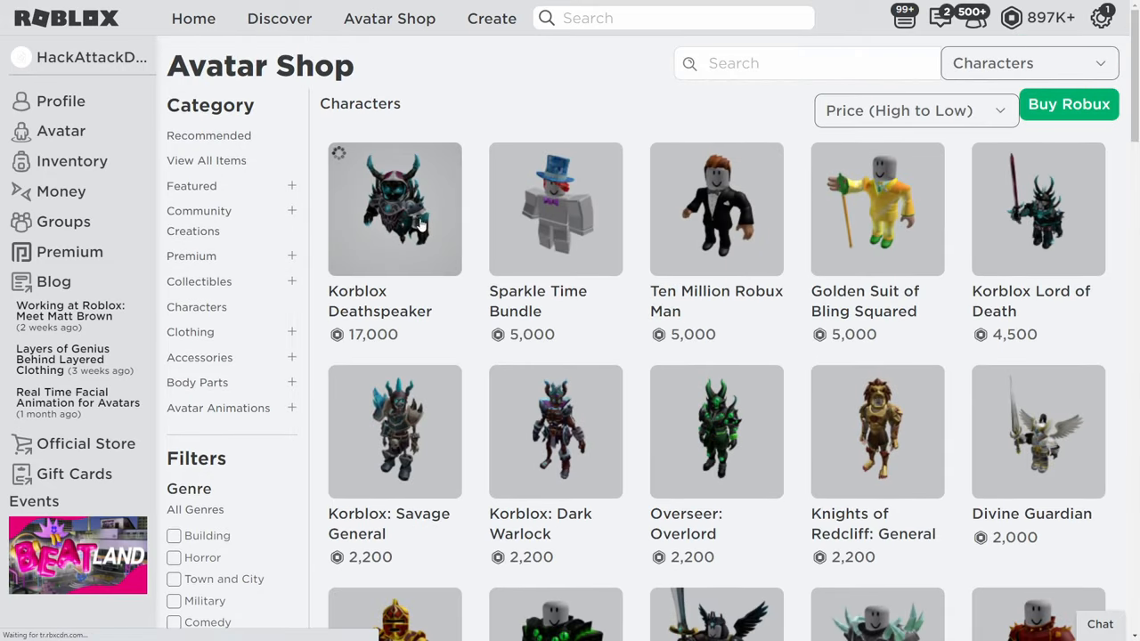
click(396, 209)
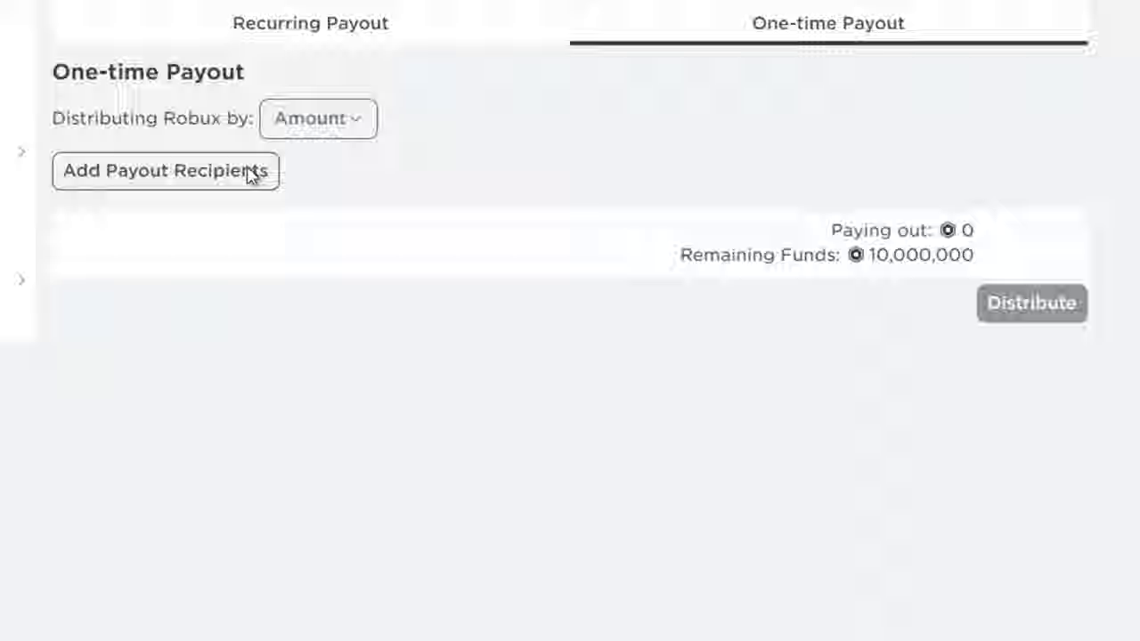
text(flaming_dragonku)
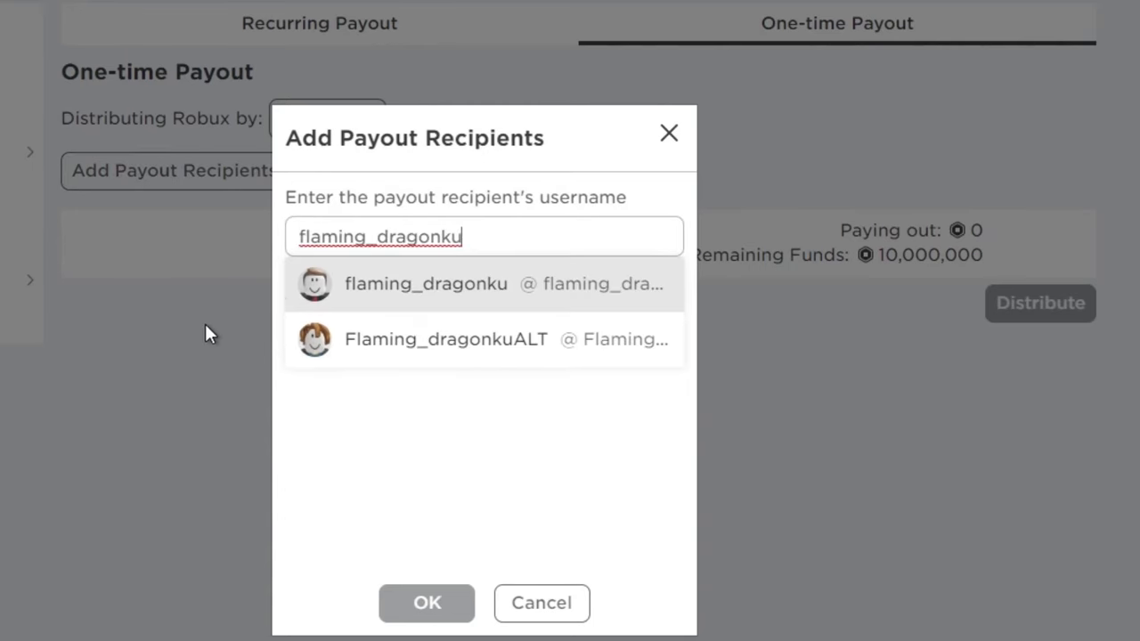
click(426, 283)
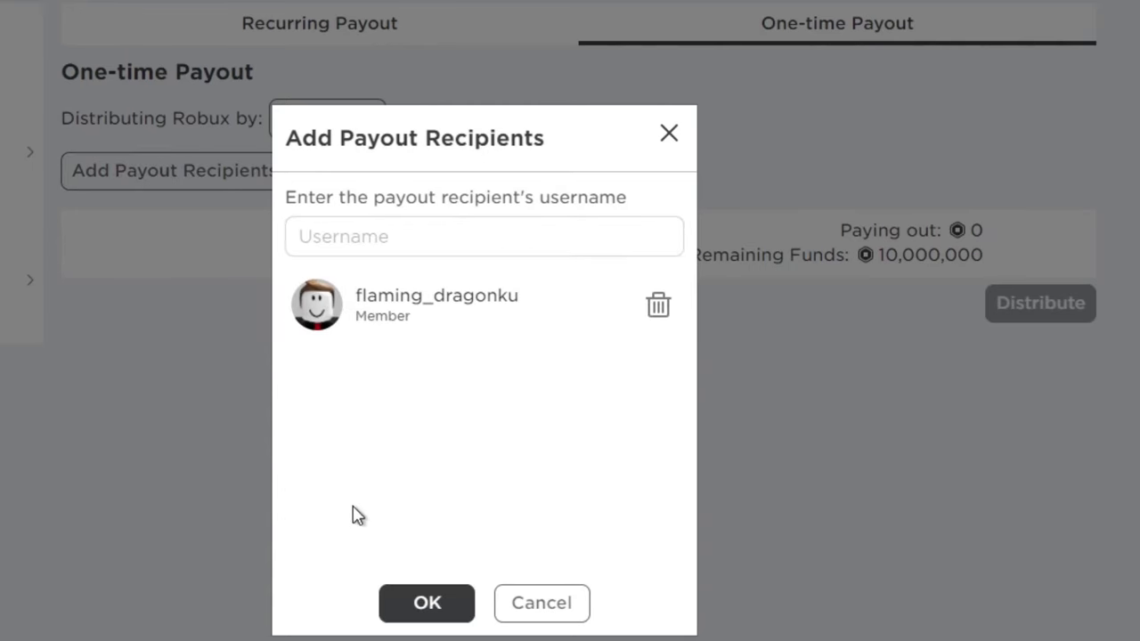
click(428, 603)
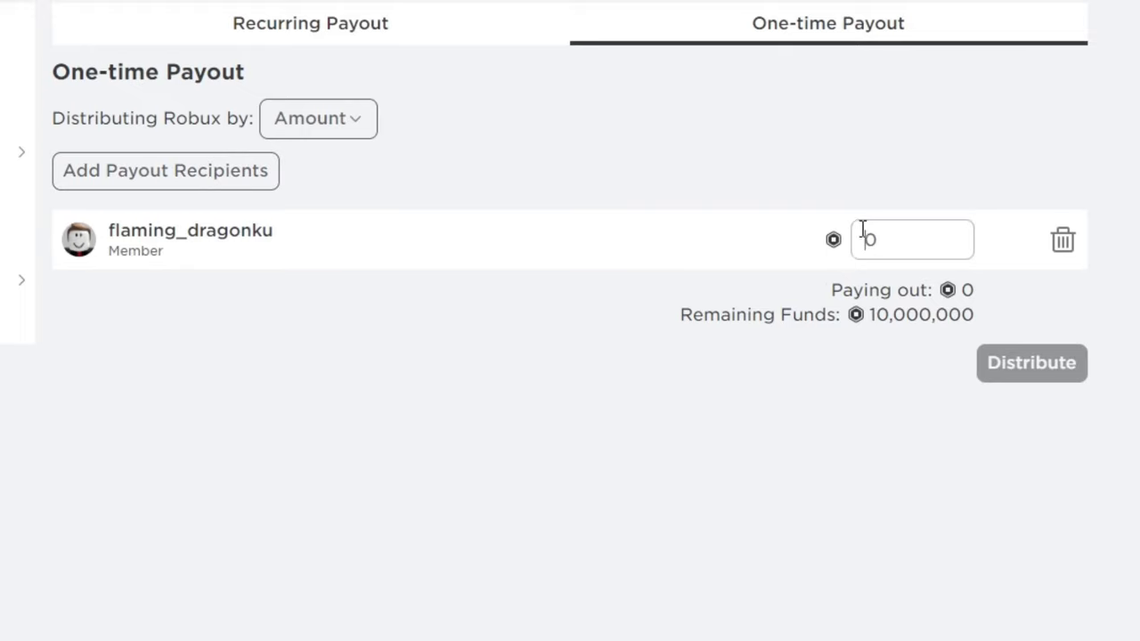
text(100000)
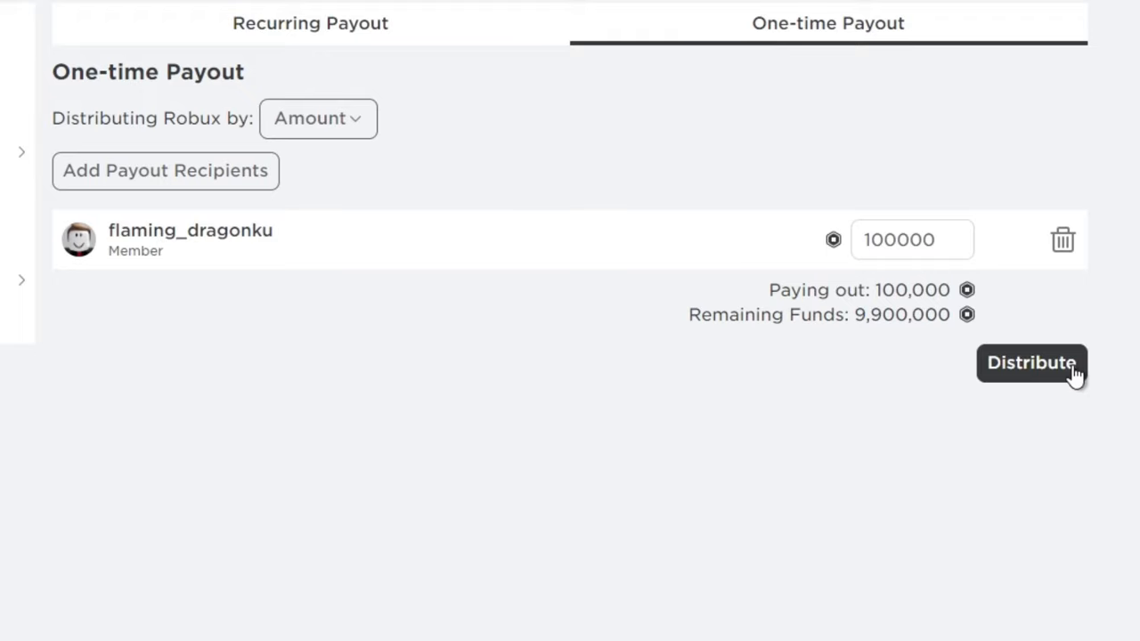
click(1031, 363)
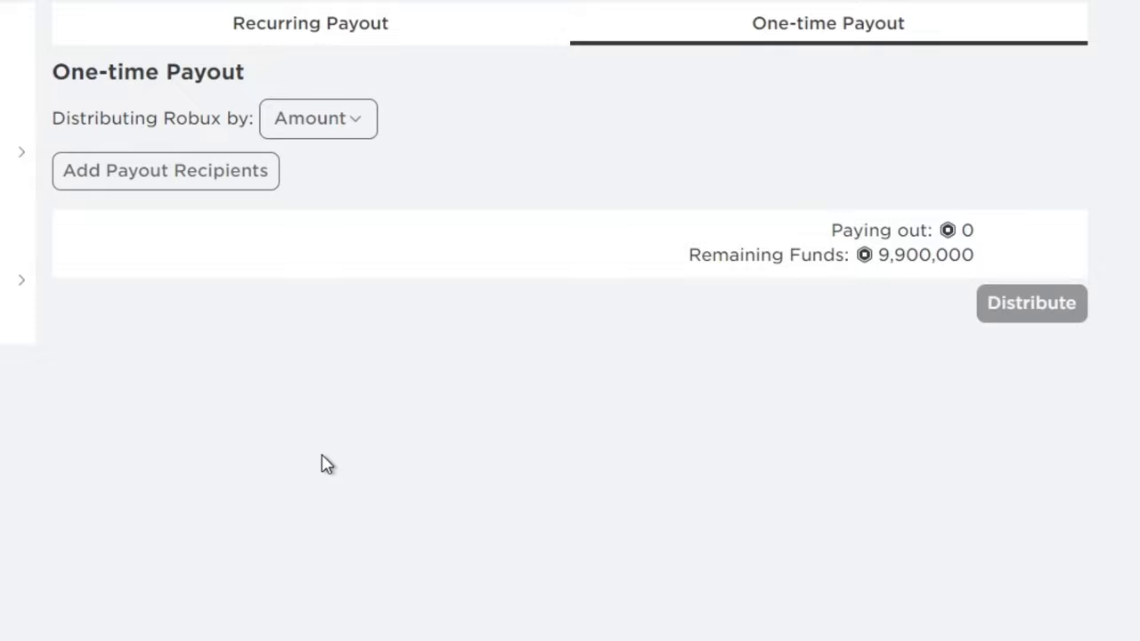
Step: Add the next member as recipient and enter 100,000 as the payout amount
click(164, 171)
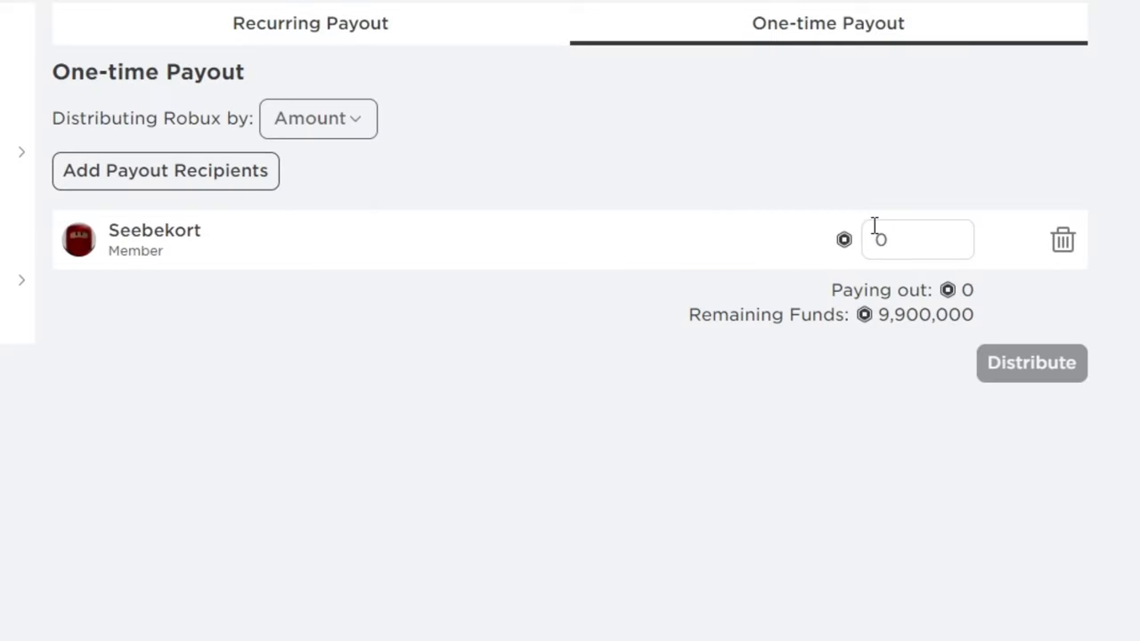
text(100000)
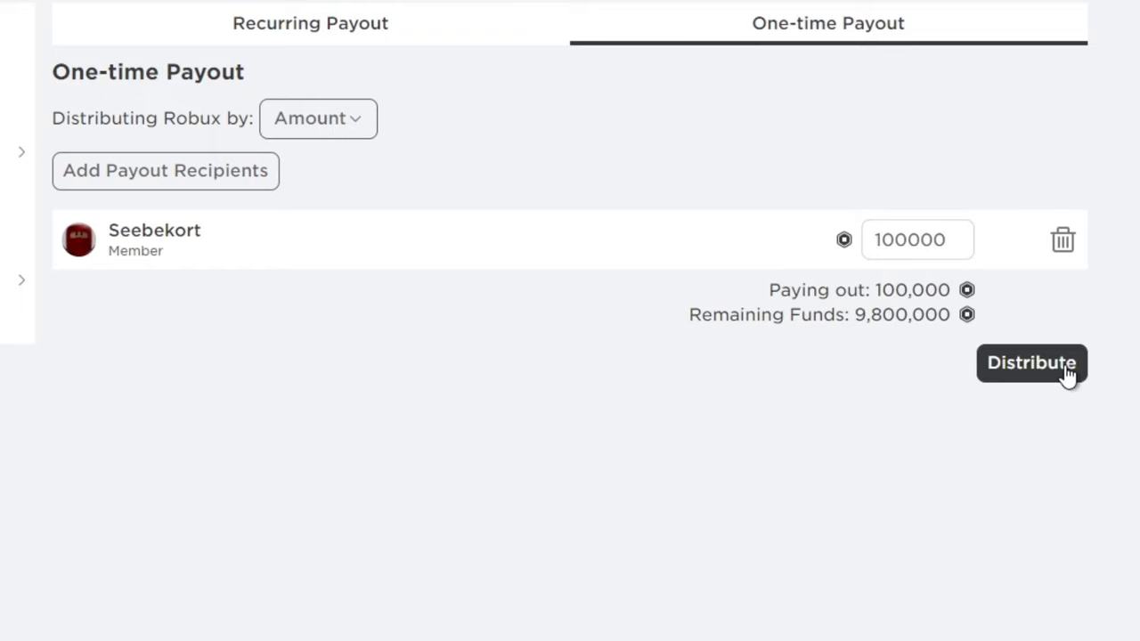
mouse_move(1040, 397)
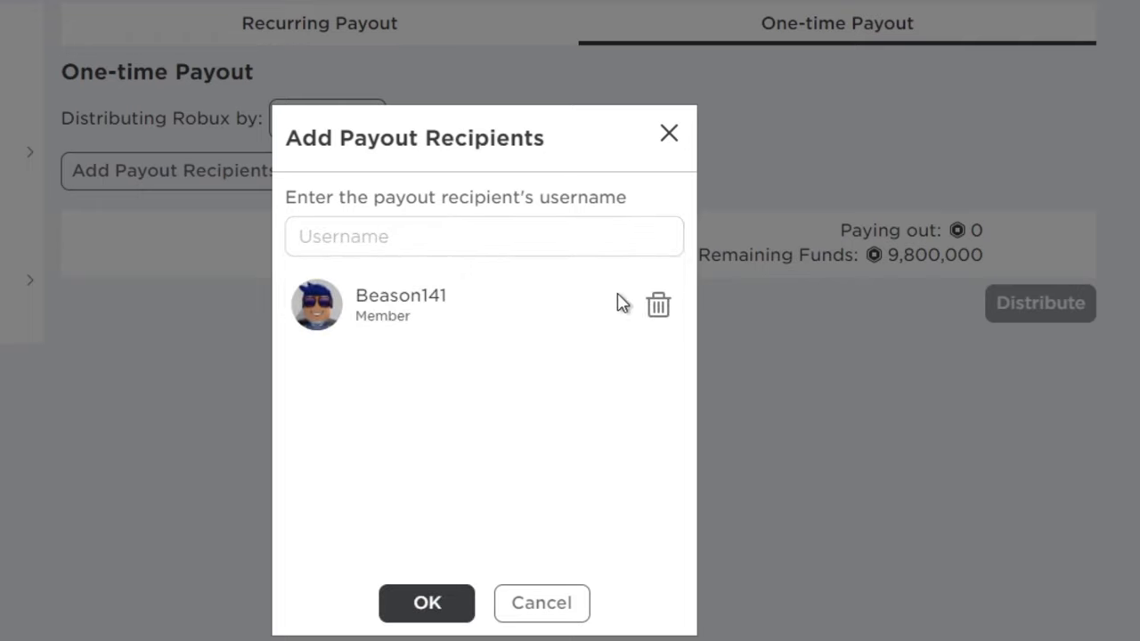
Step: Confirm the pending recipient, distribute 100,000 Robux, then enter 100,000 for the next member
click(427, 602)
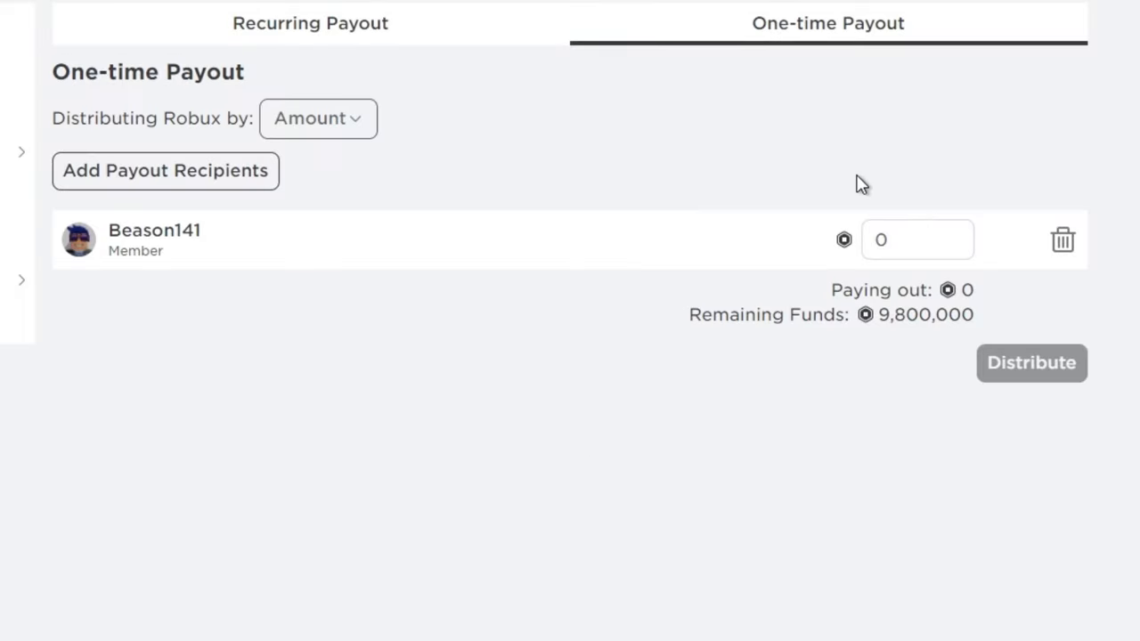
text(100000)
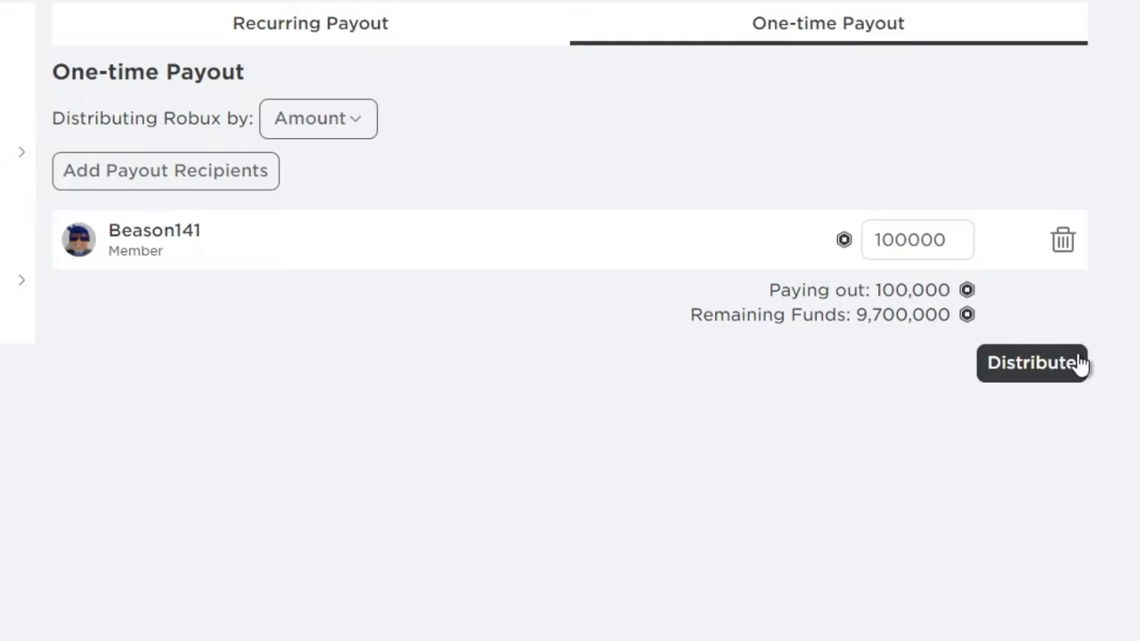
click(1031, 364)
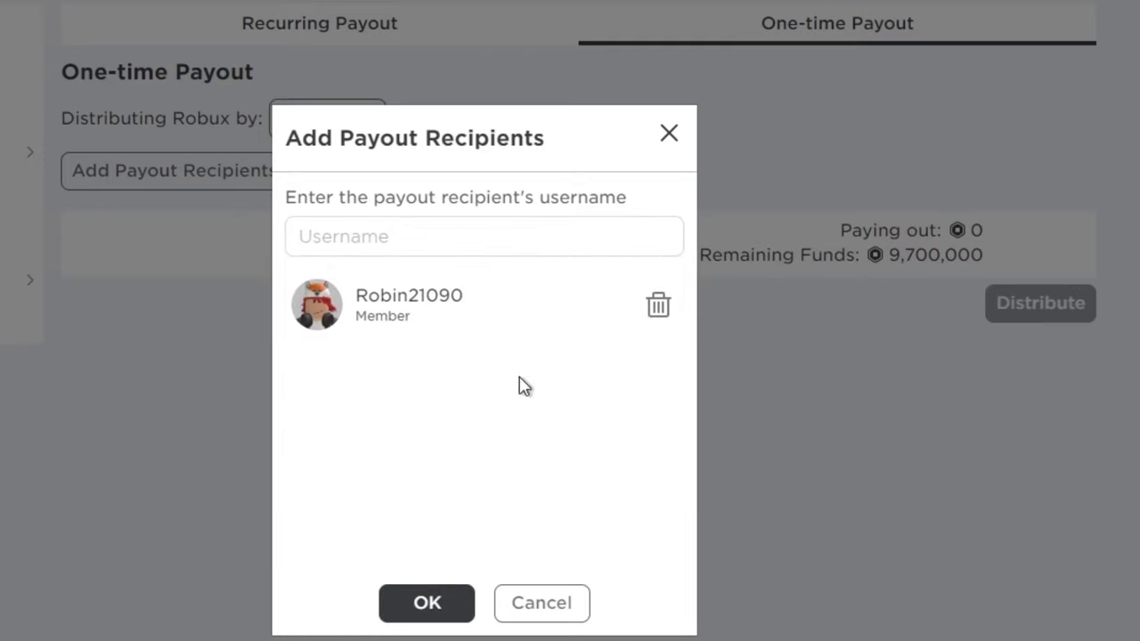
click(427, 602)
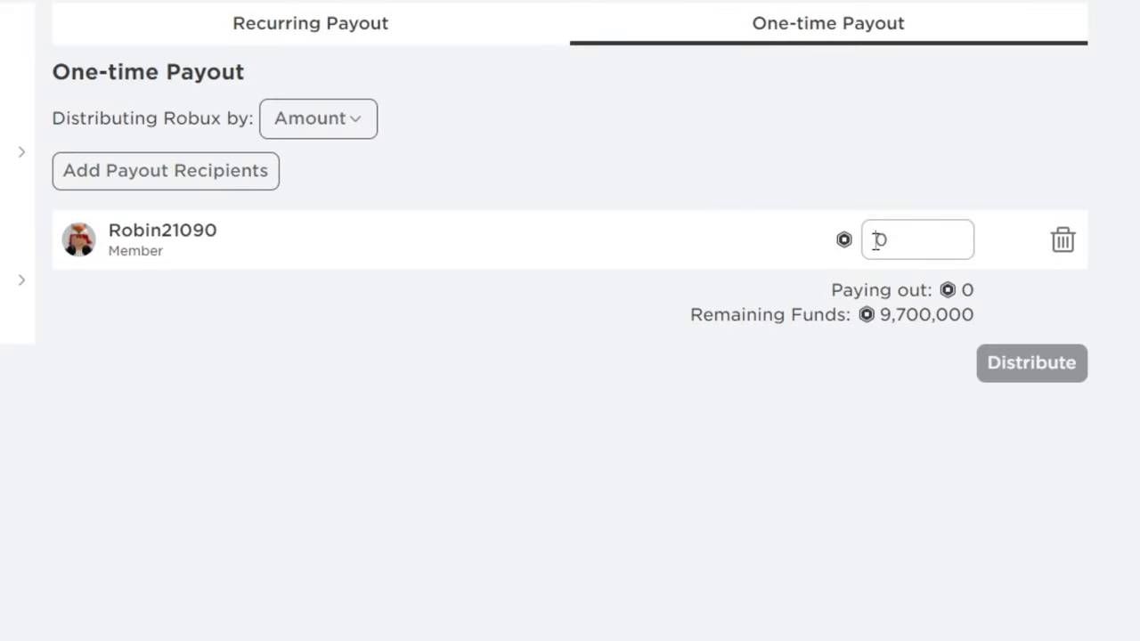
text(100000)
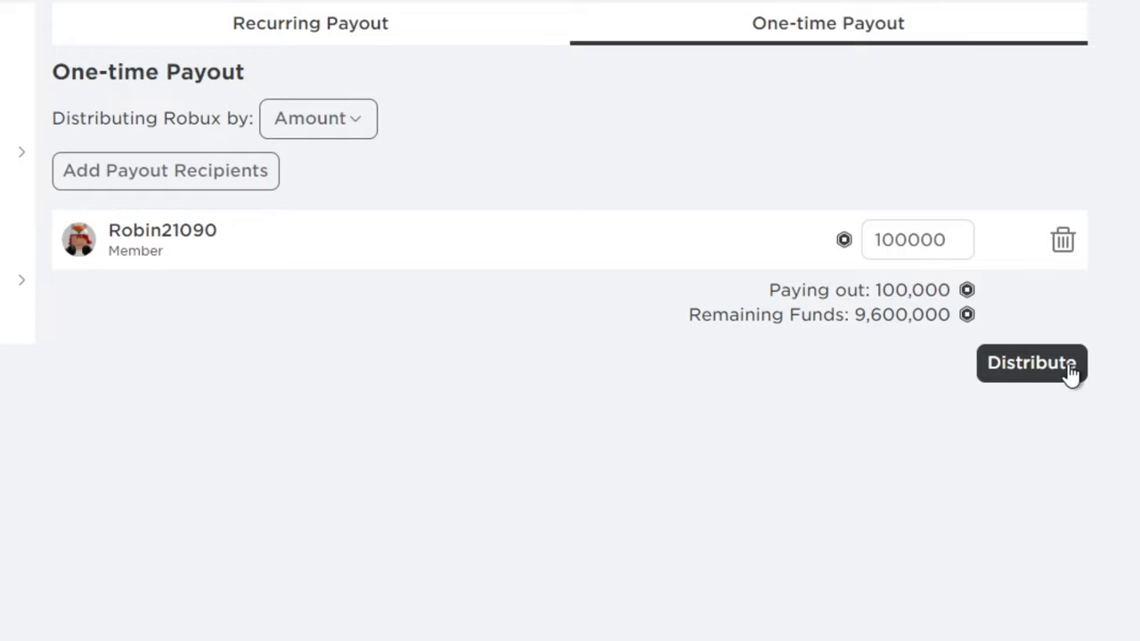
mouse_move(1028, 413)
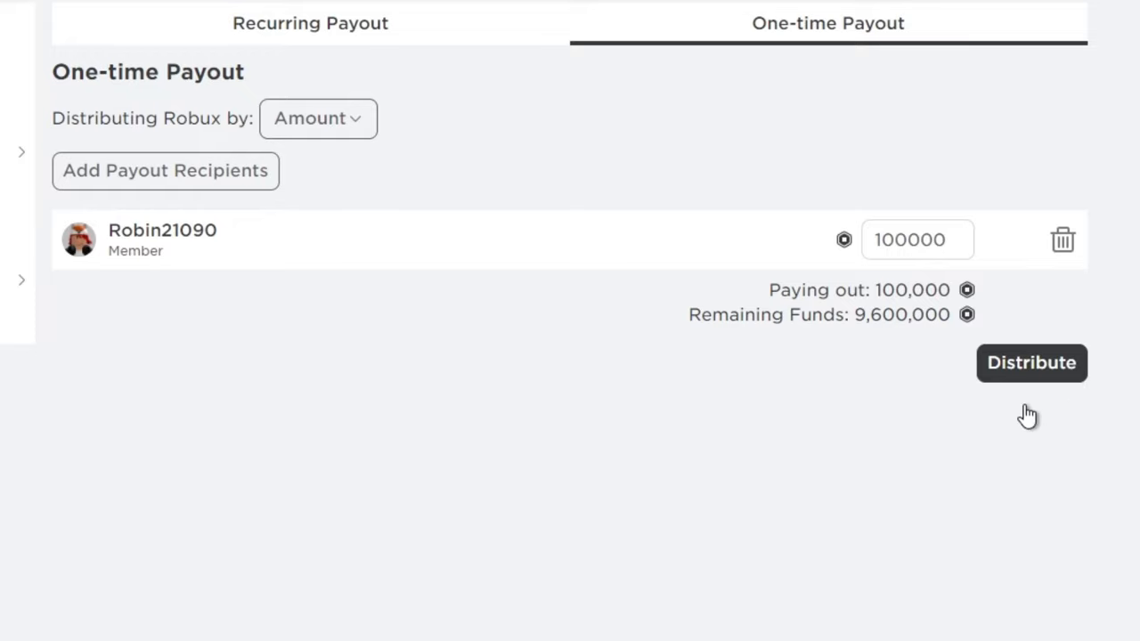
click(164, 171)
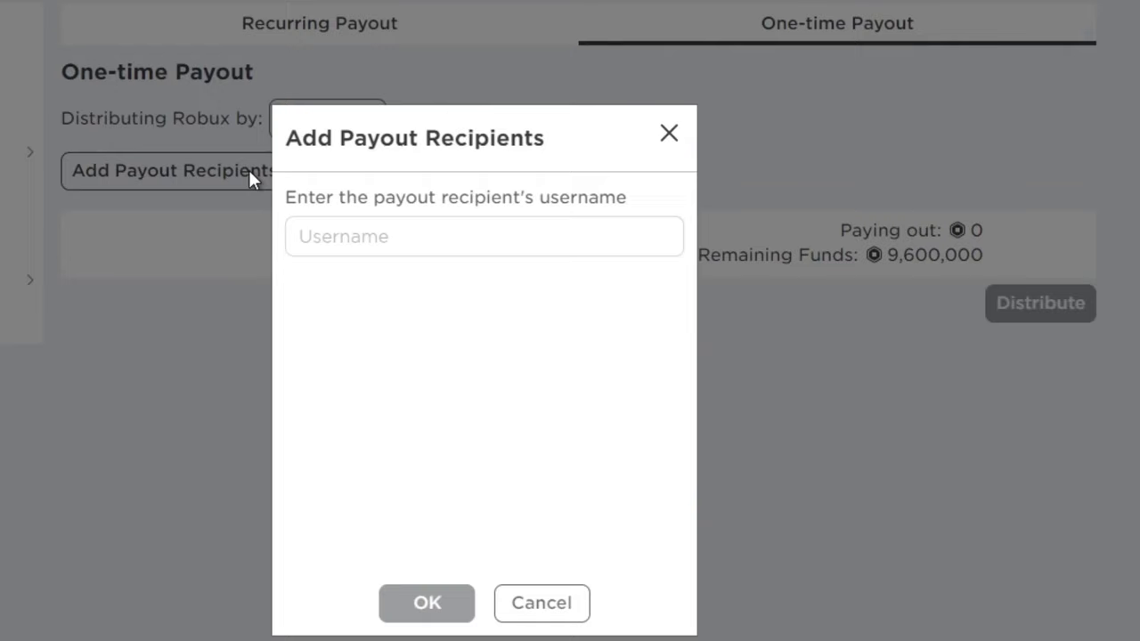
text(Robin21090)
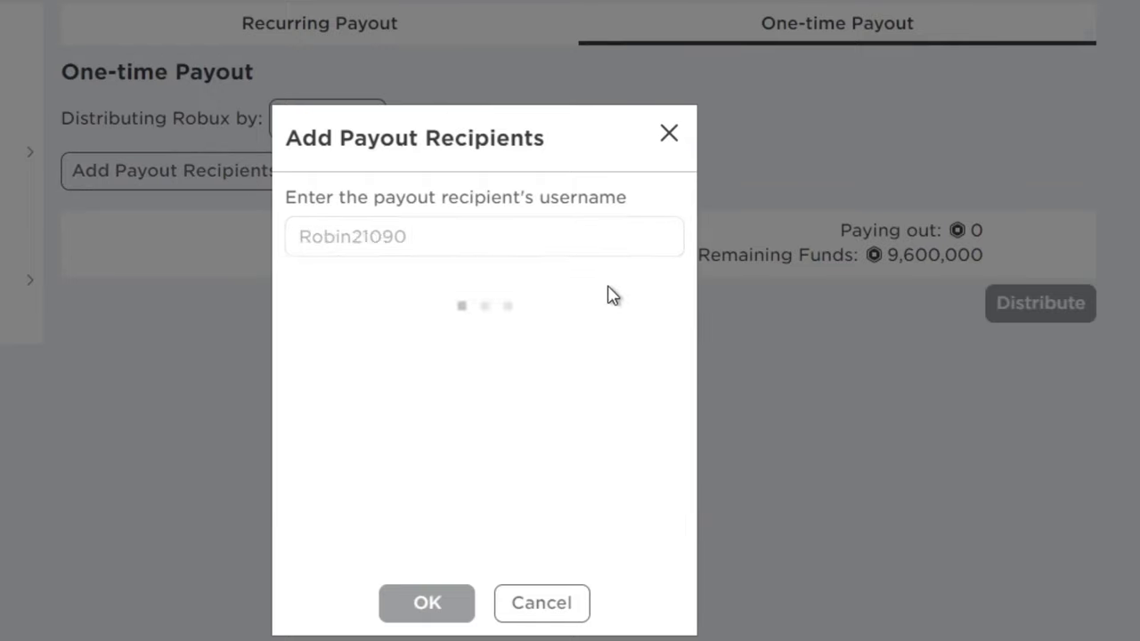
click(427, 603)
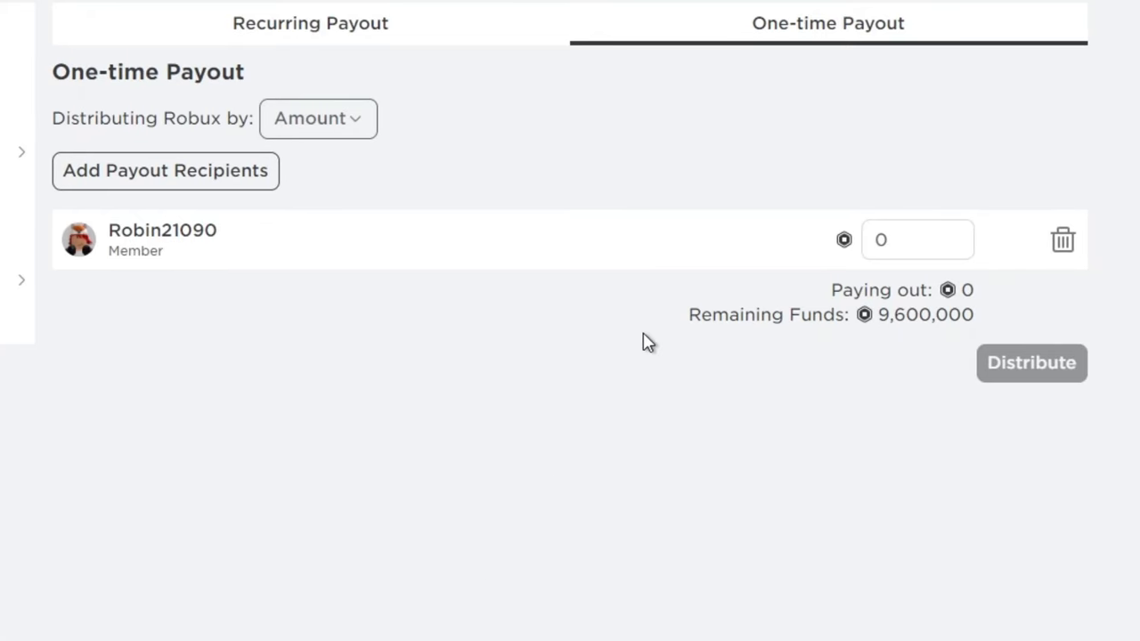
text(100000)
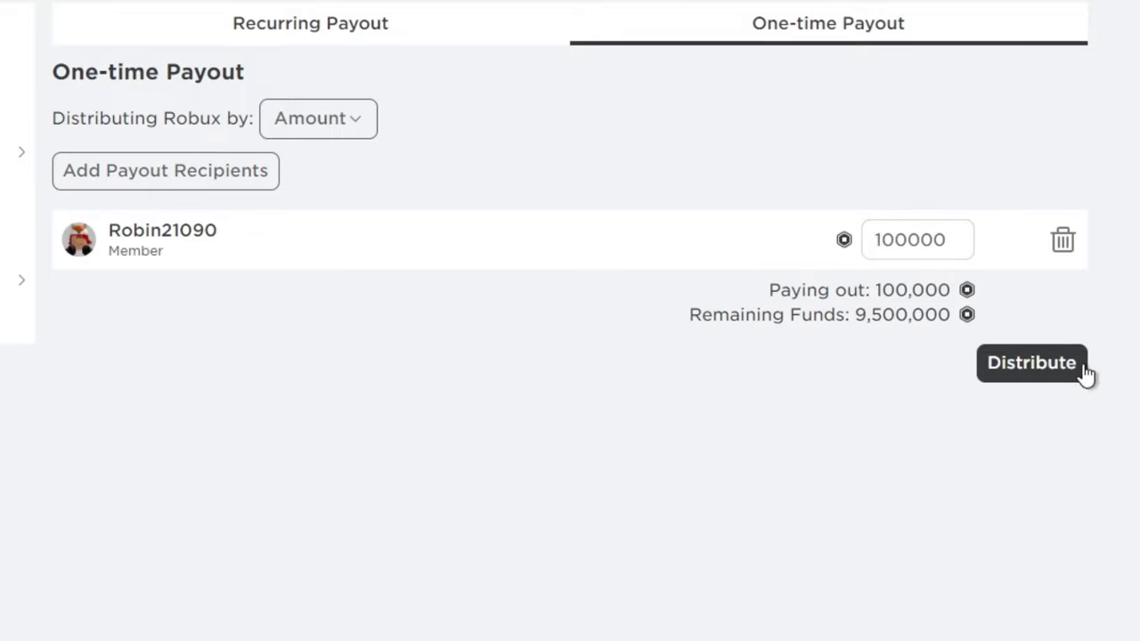
mouse_move(438, 415)
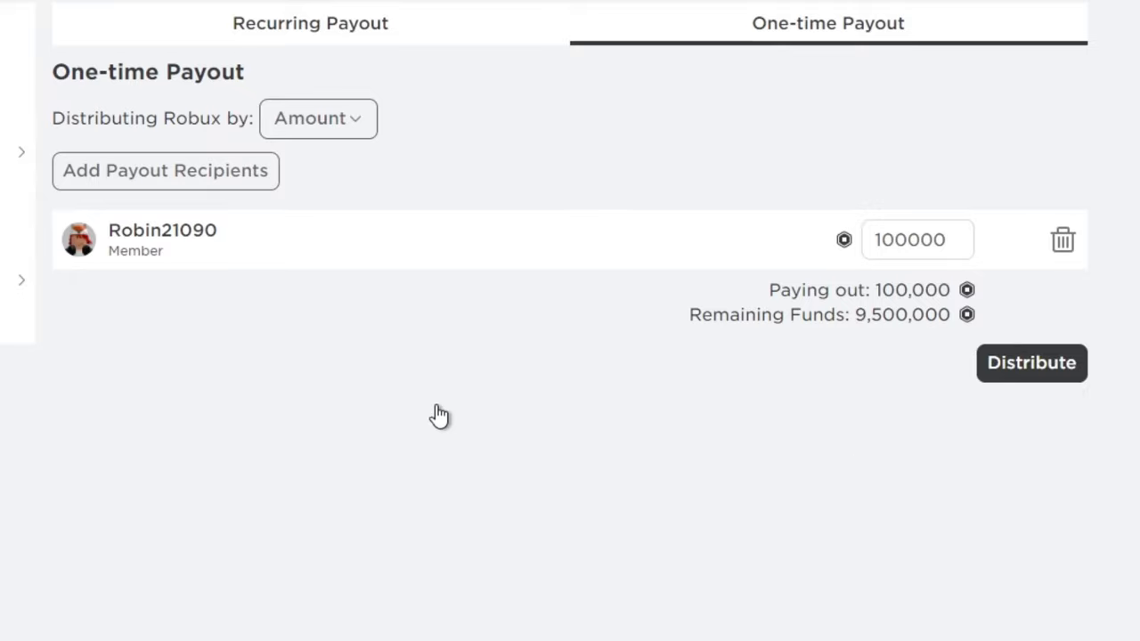
click(164, 171)
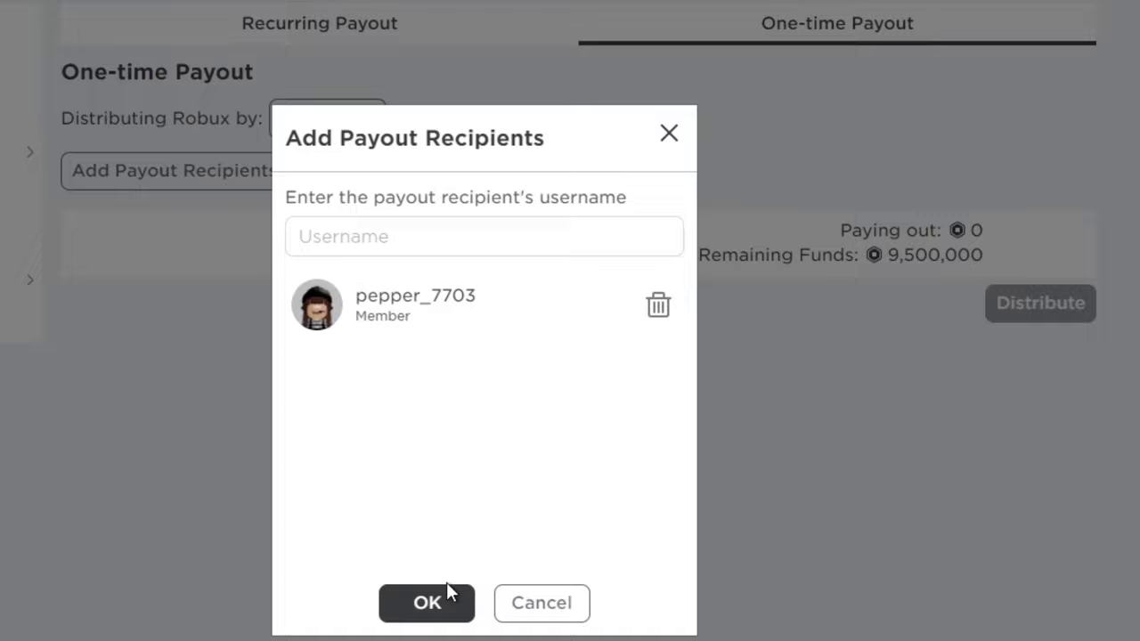
click(427, 602)
text(100000)
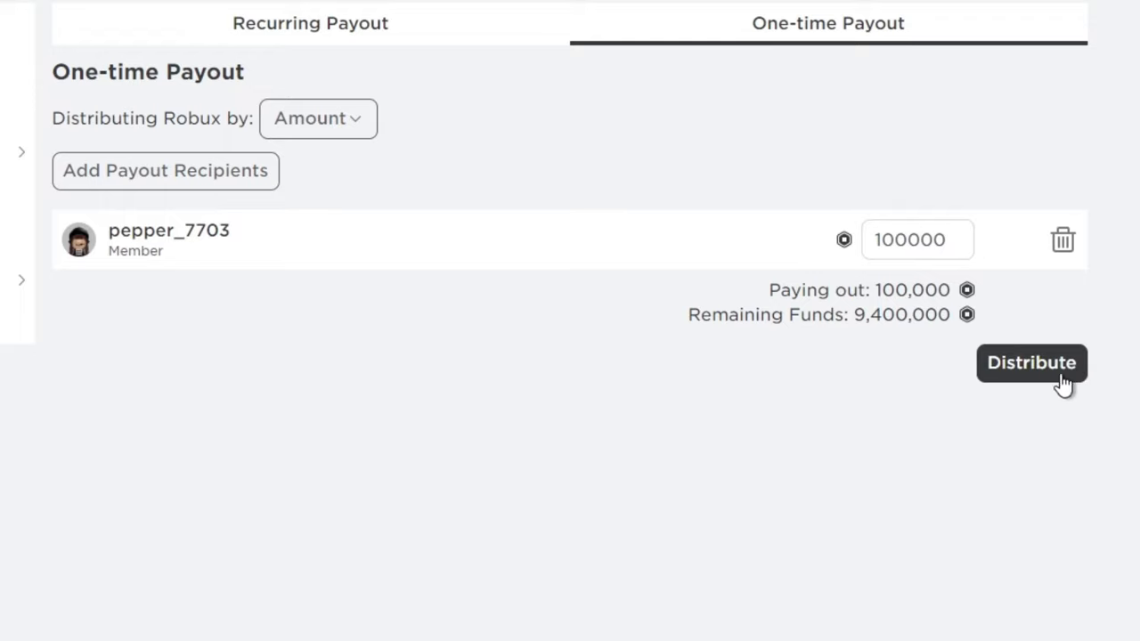
click(1062, 239)
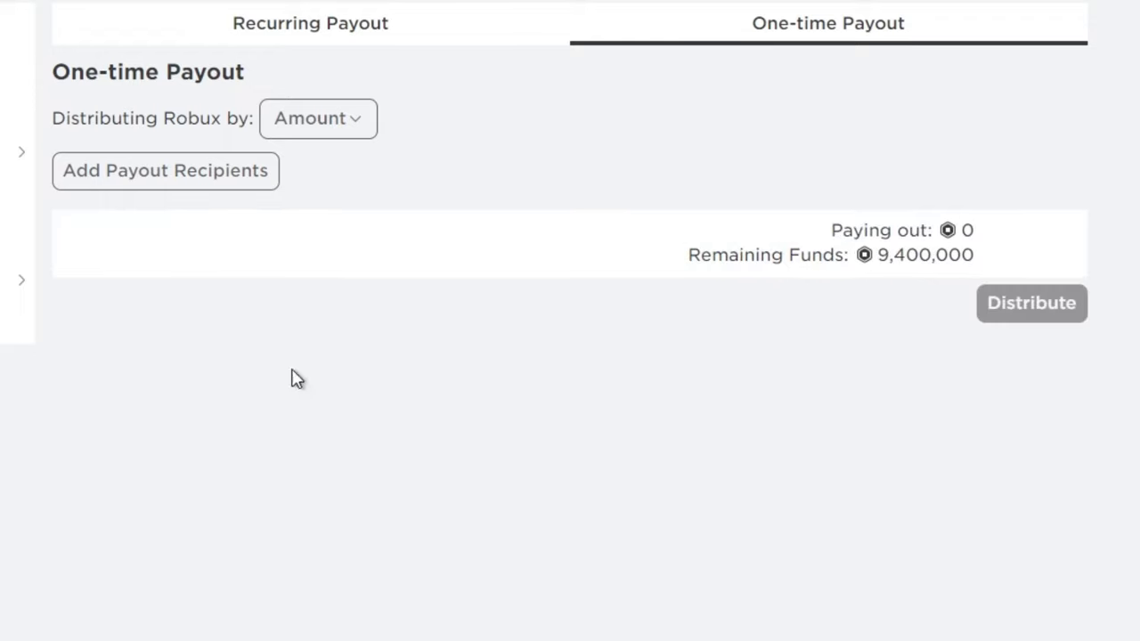
click(164, 171)
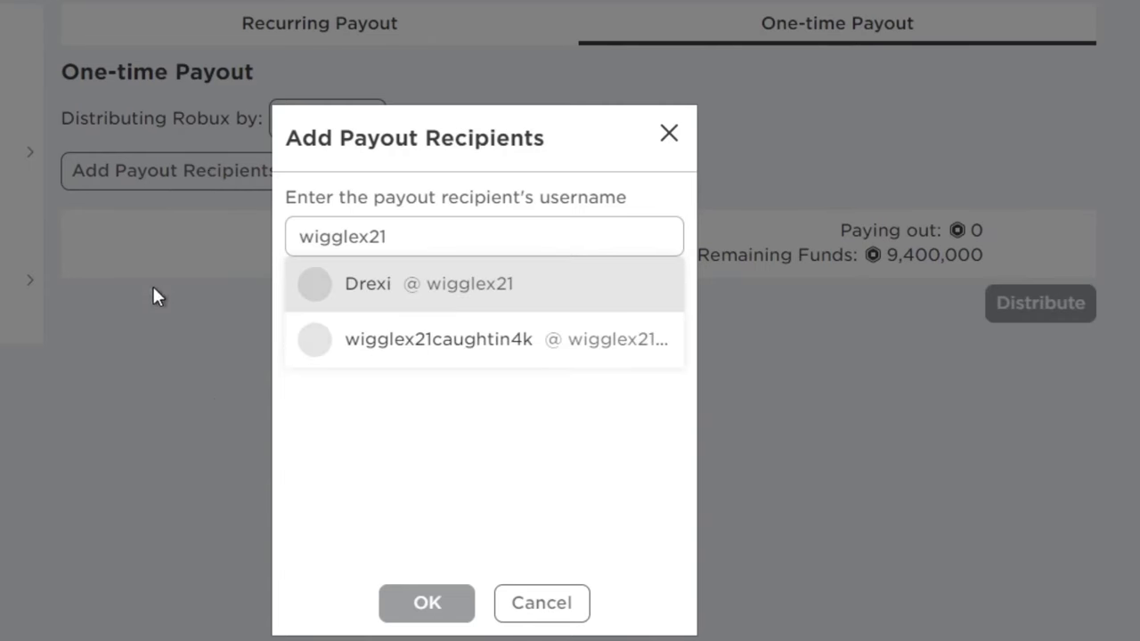
click(367, 283)
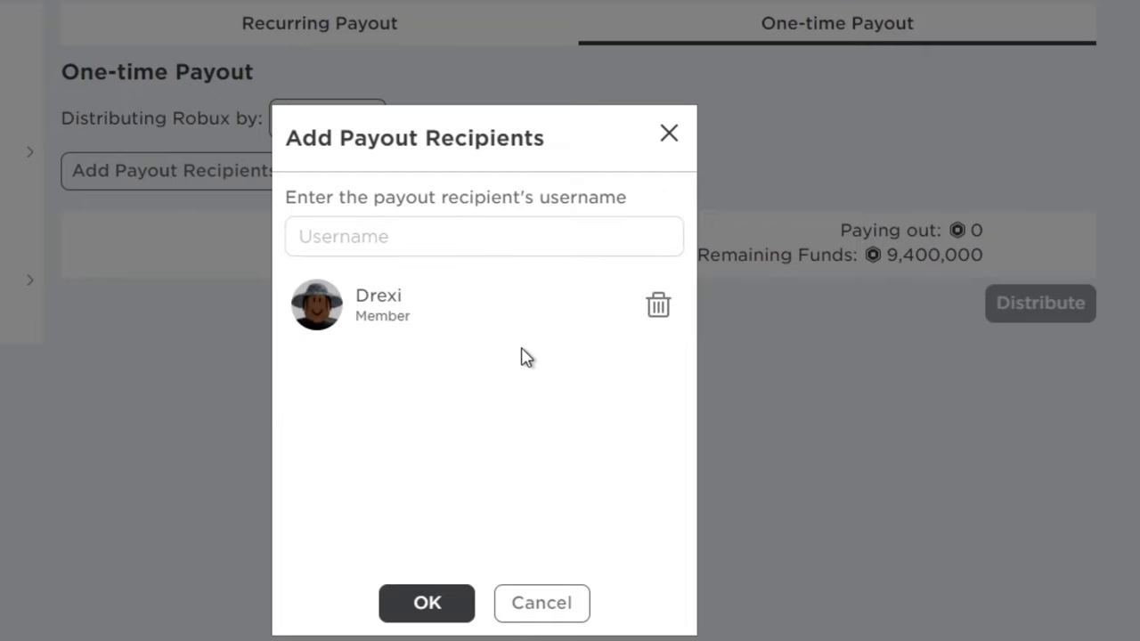
click(427, 602)
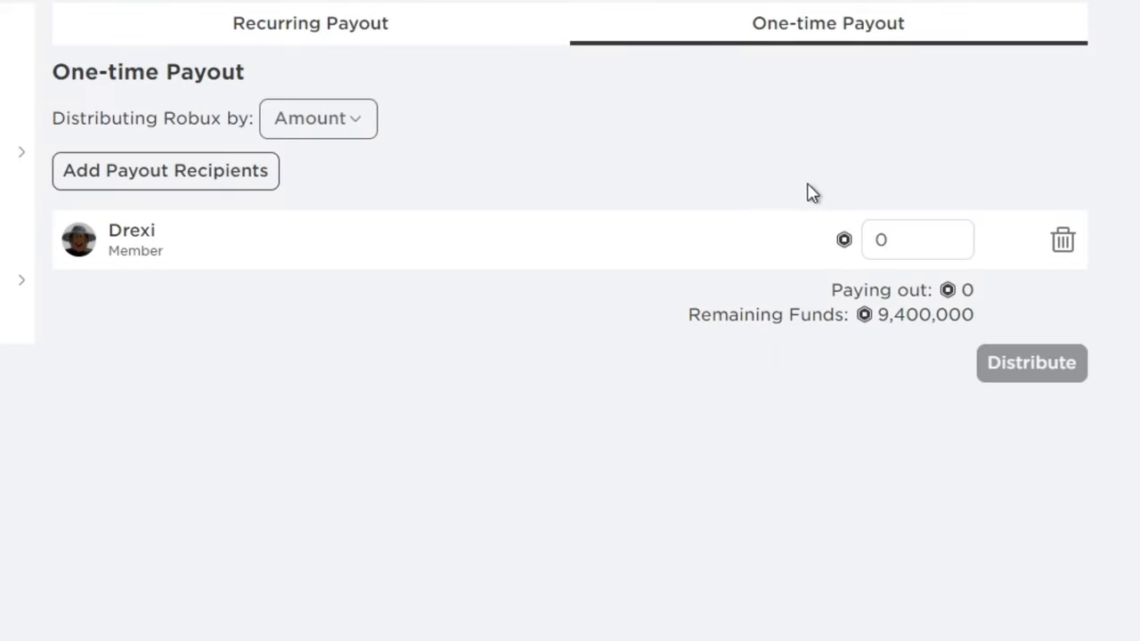
text(100000)
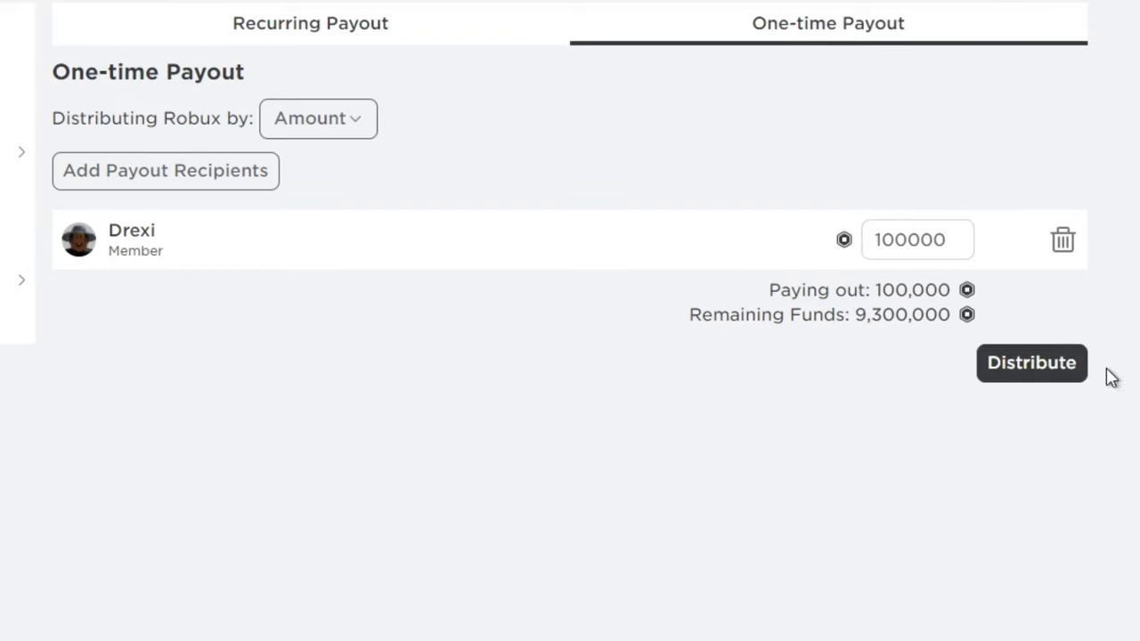
mouse_move(979, 411)
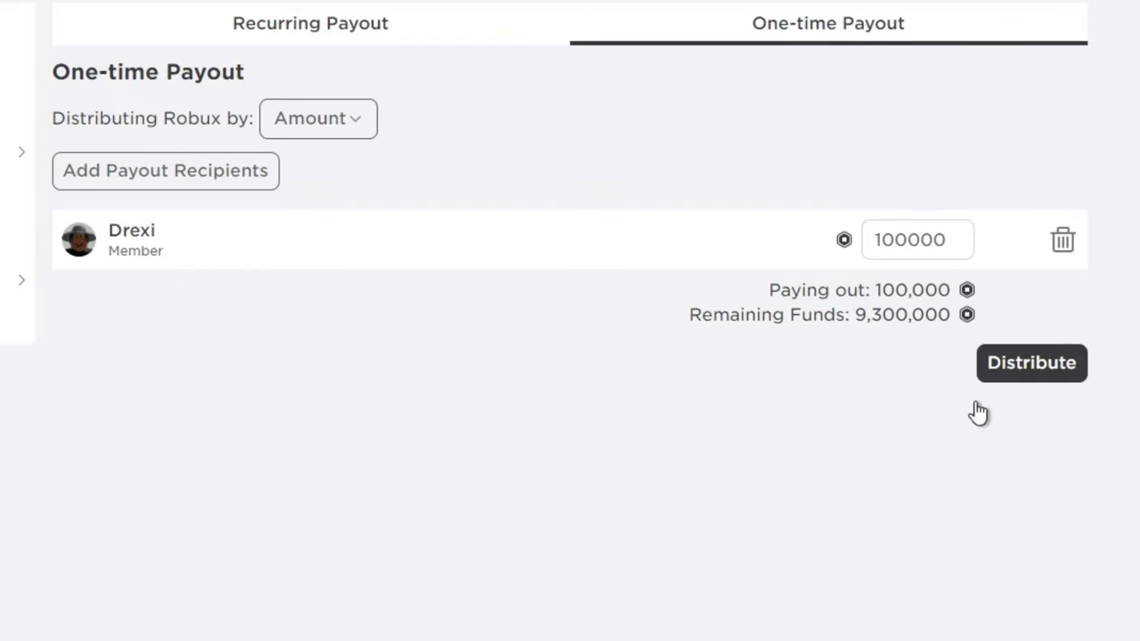
click(1062, 239)
text(FlinKey_pj)
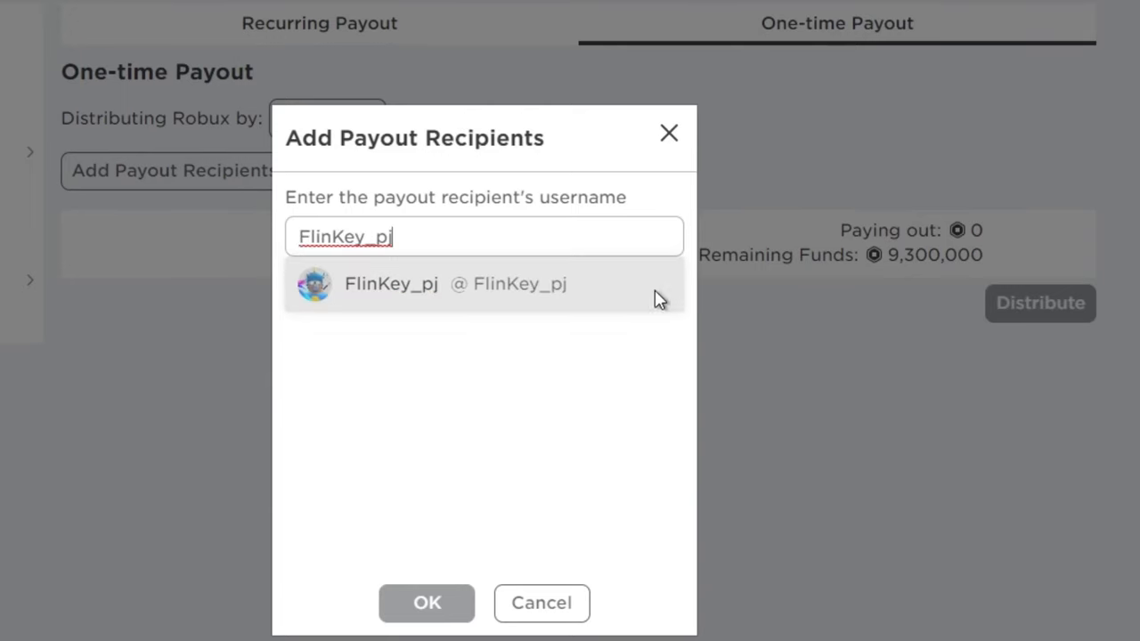
click(390, 284)
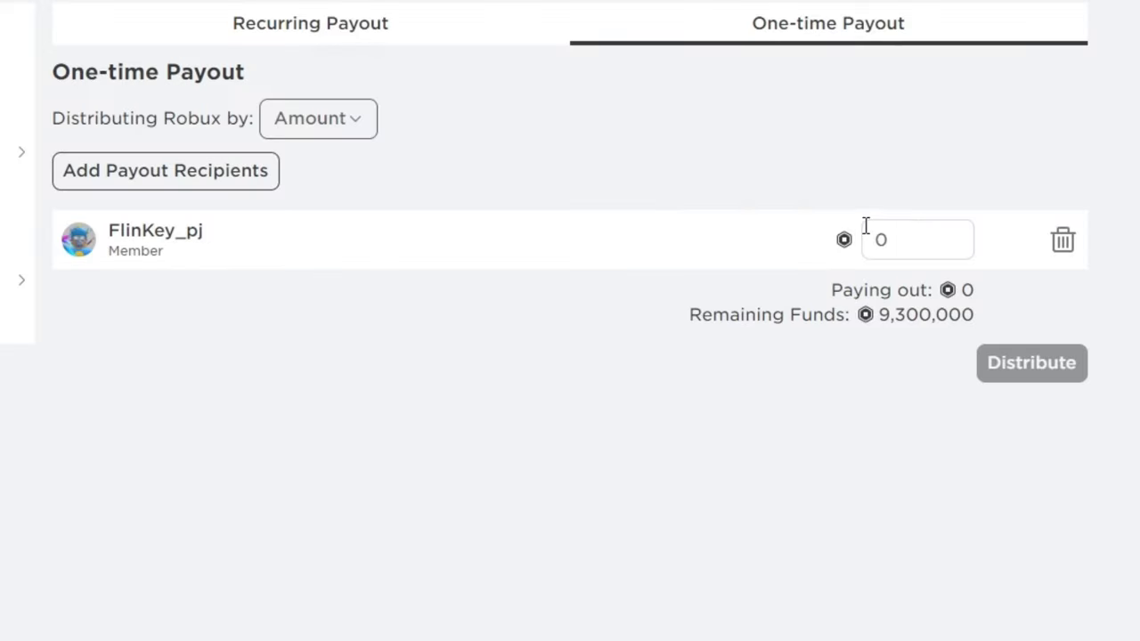
text(100000)
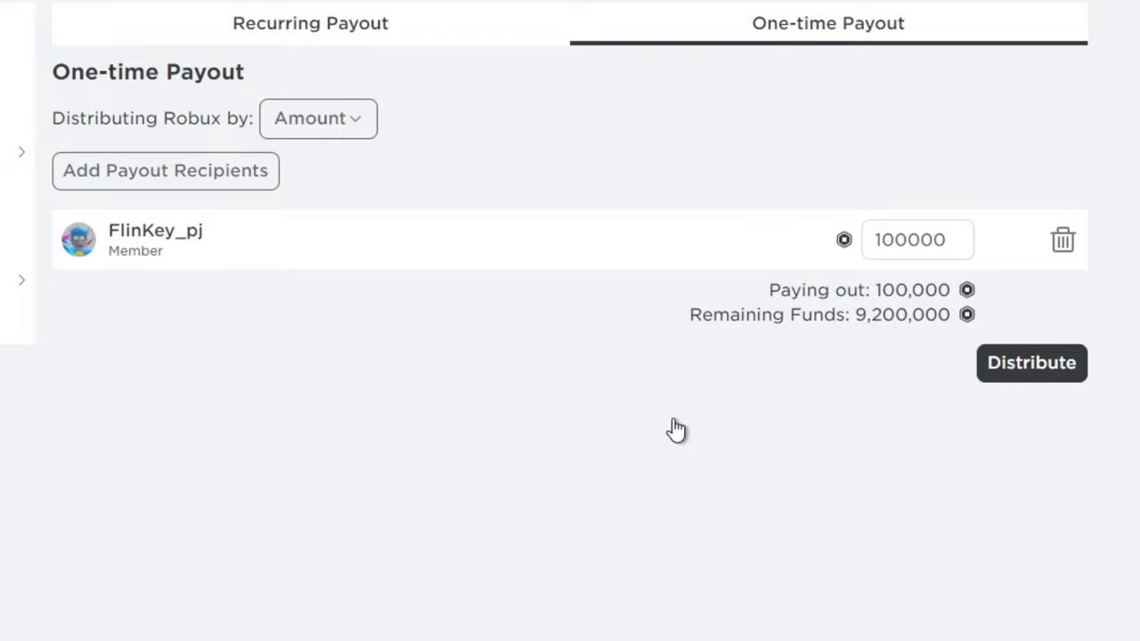
click(164, 171)
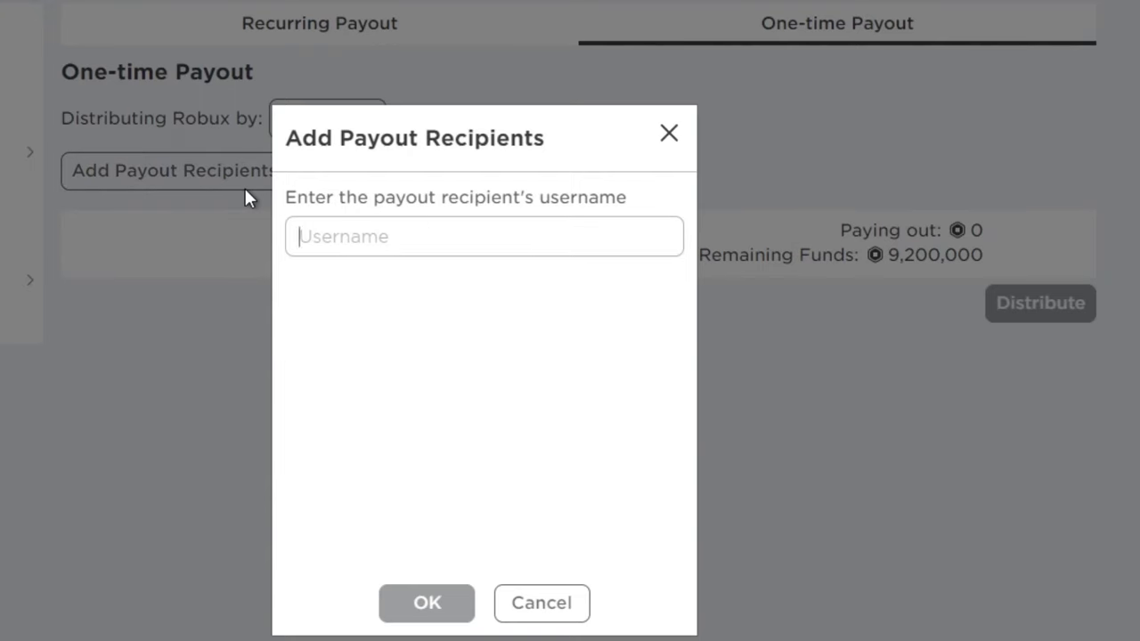
text(HeyMaxi_2019)
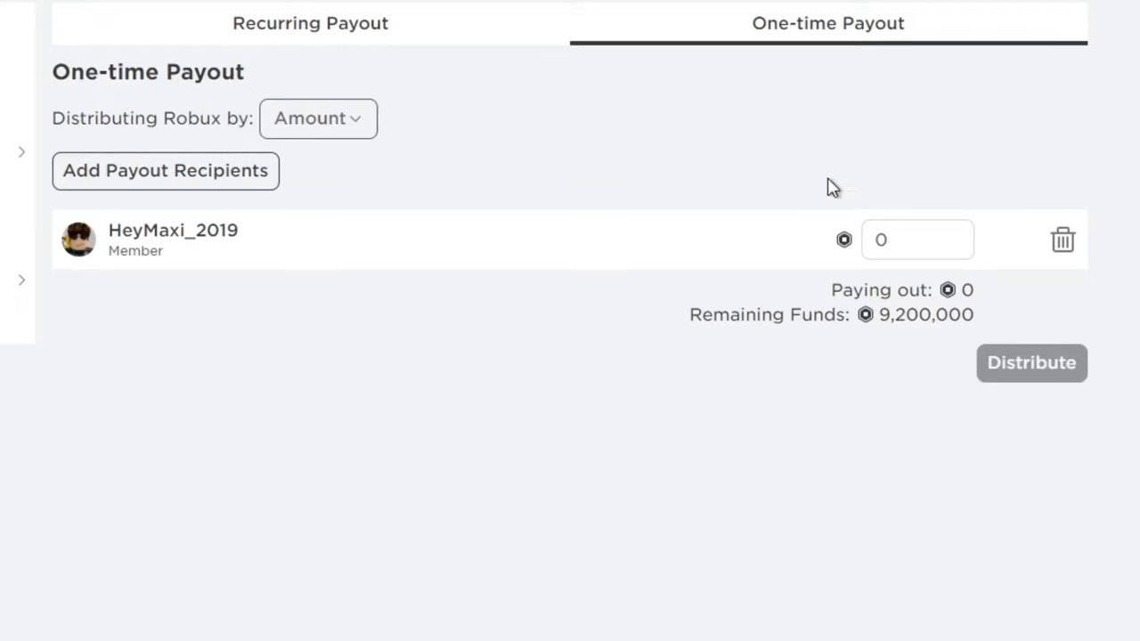
text(100000)
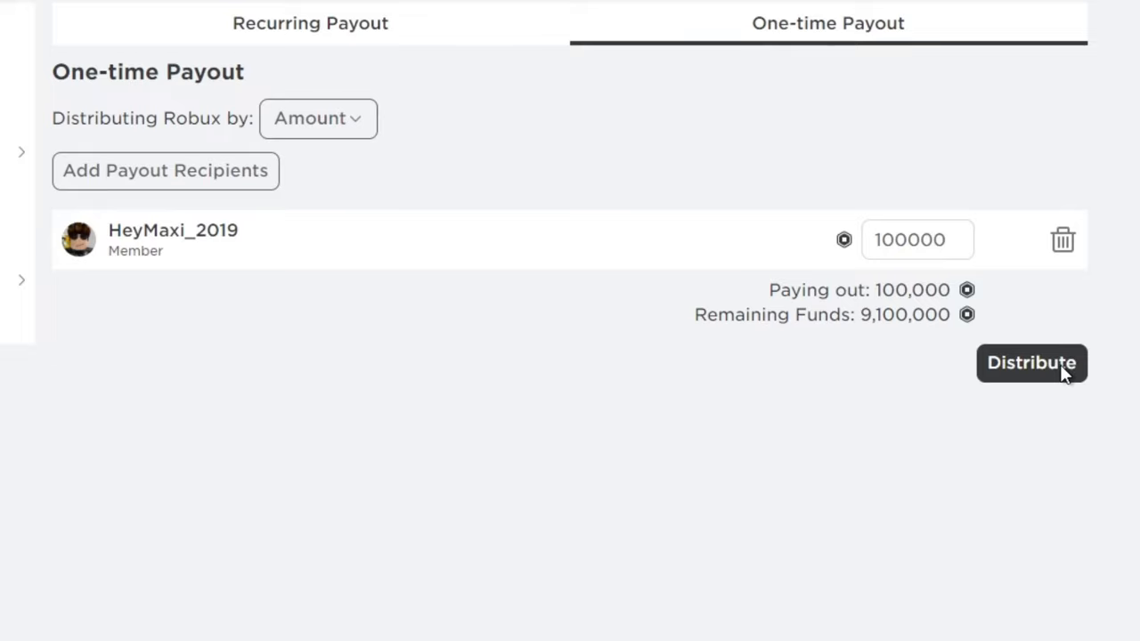
mouse_move(488, 438)
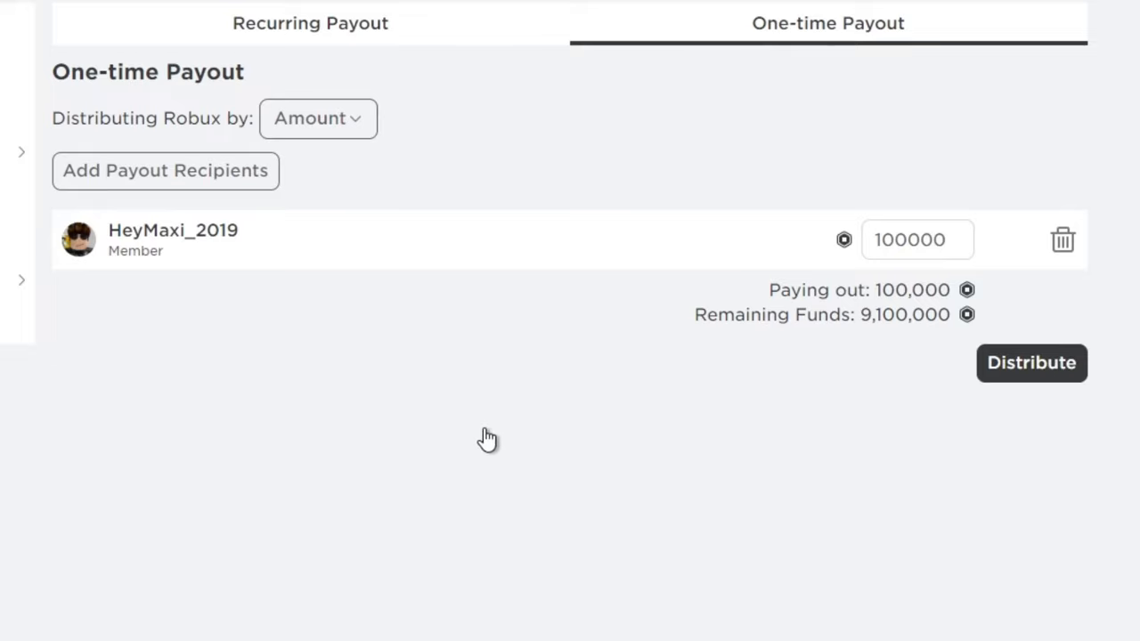
click(164, 171)
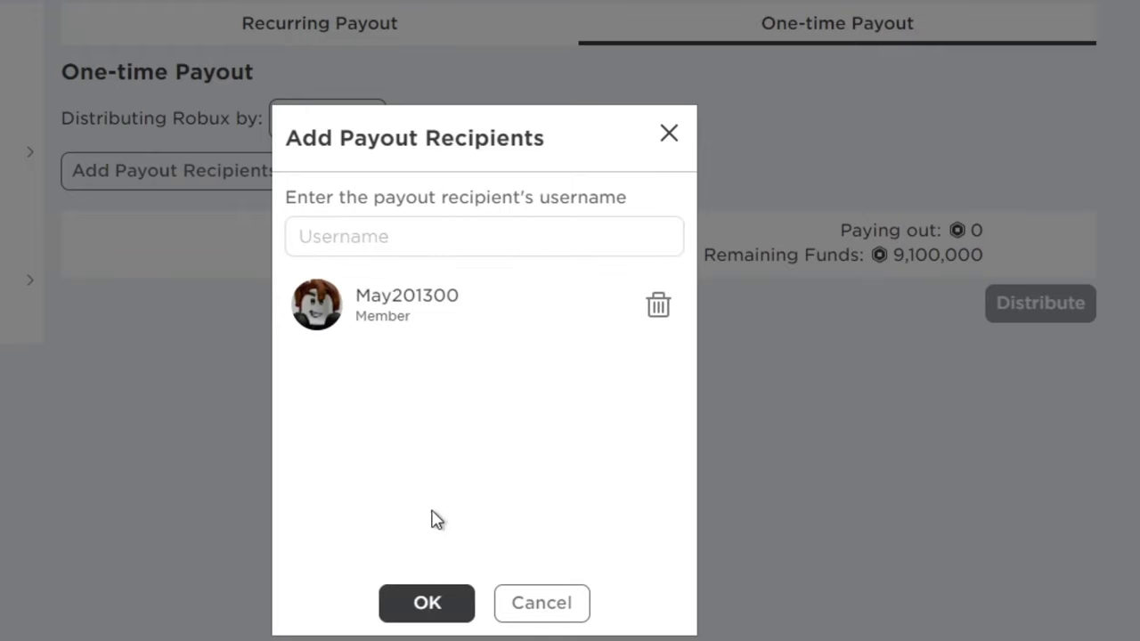
click(428, 603)
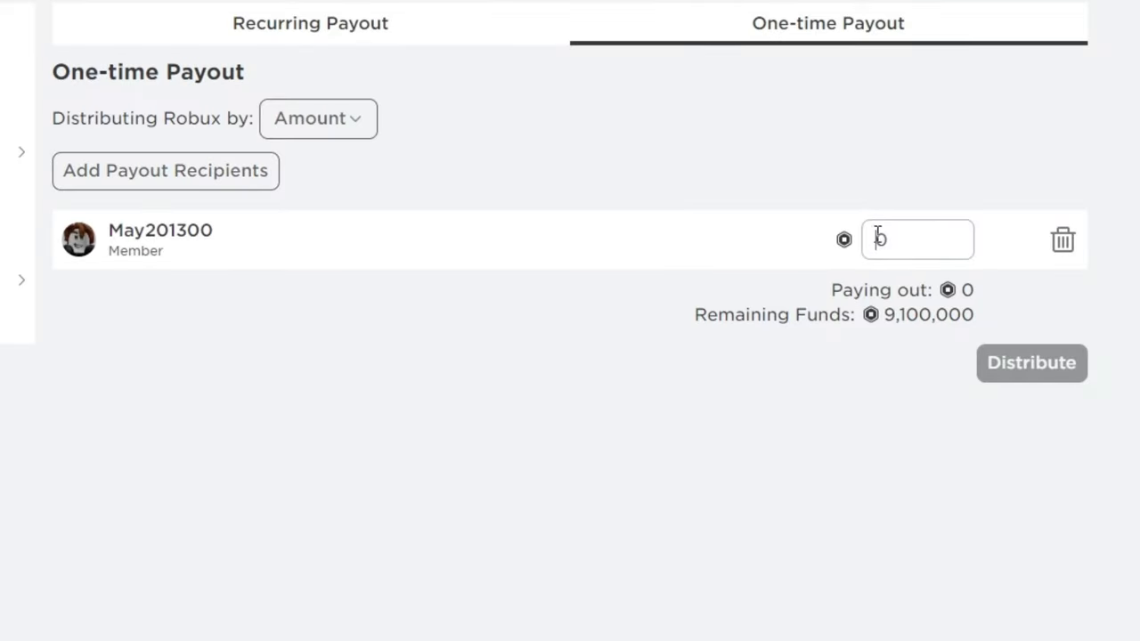
text(10000)
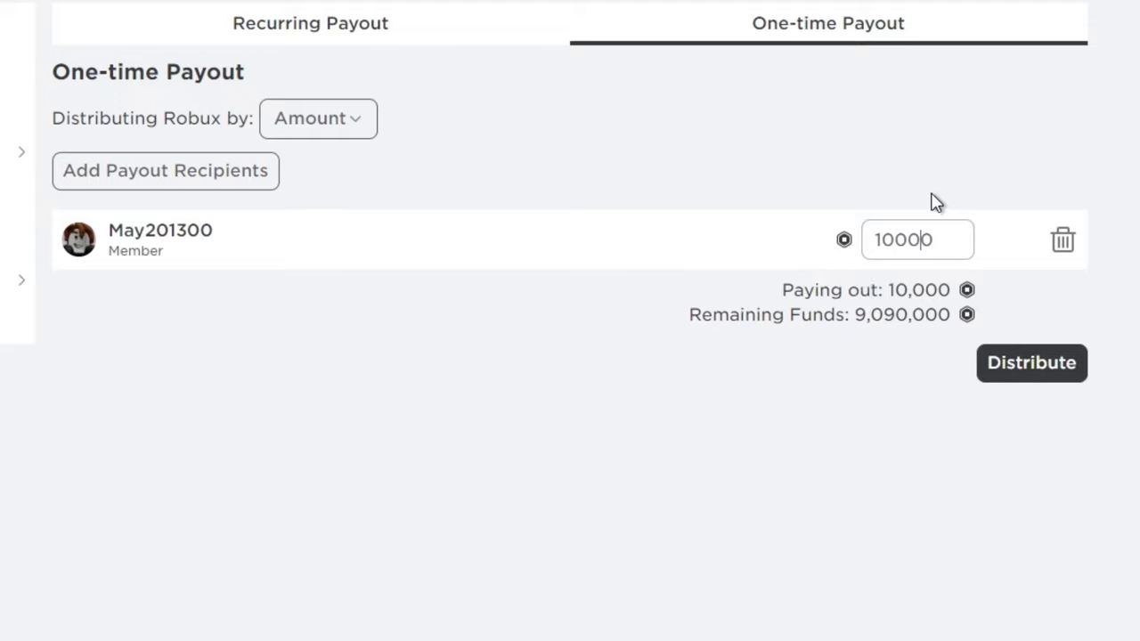
click(1032, 363)
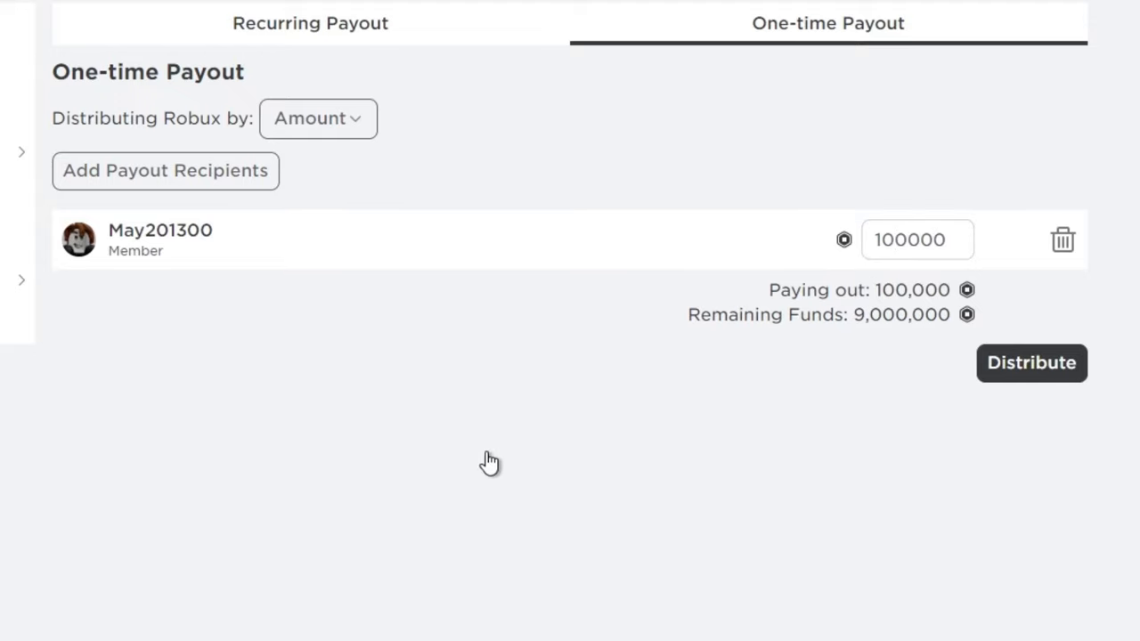
Step: Add the next searched member as a payout recipient
click(164, 171)
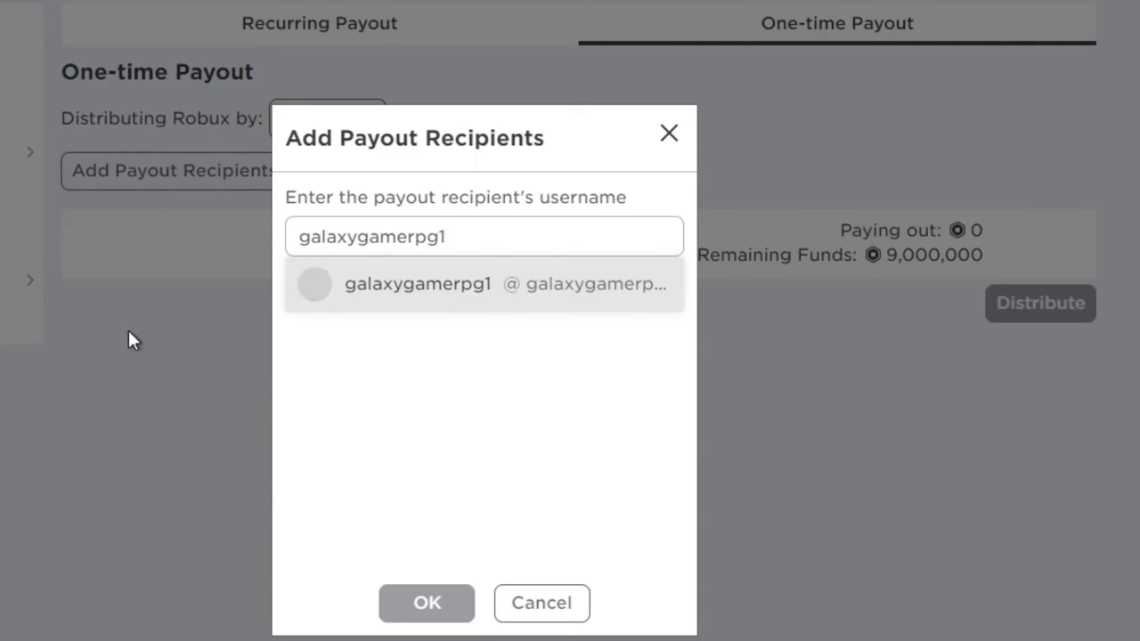
click(417, 284)
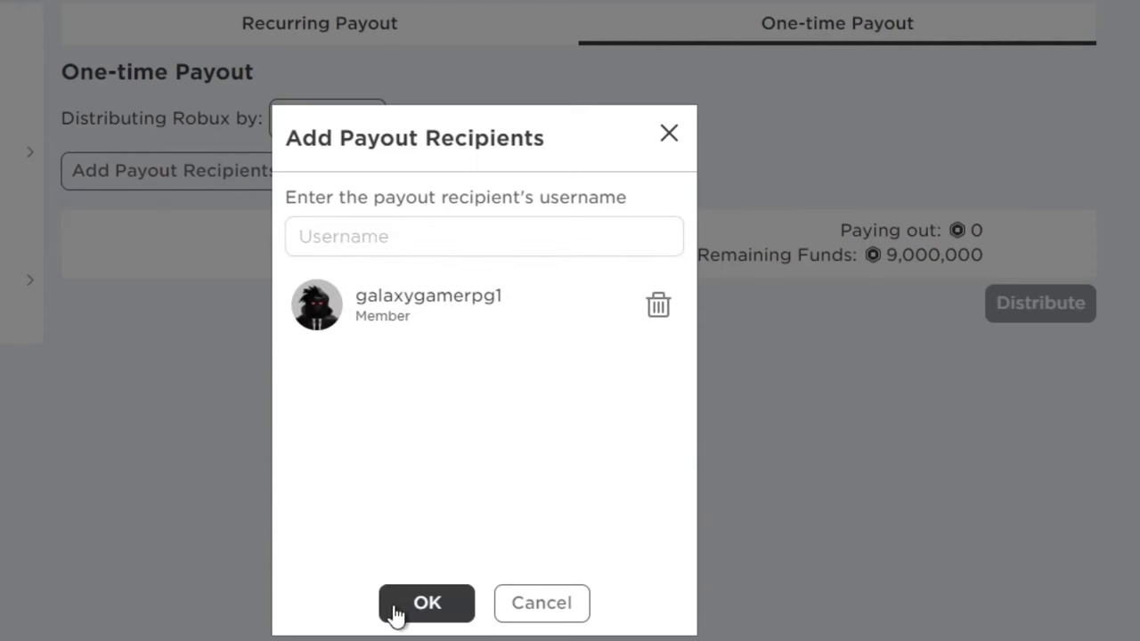
click(428, 603)
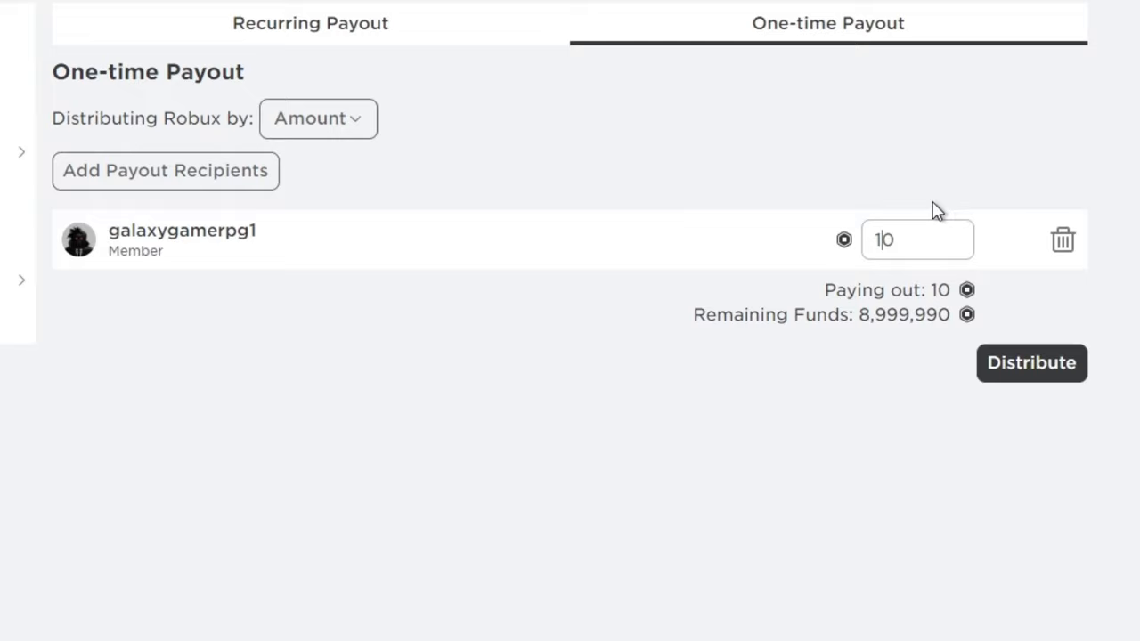